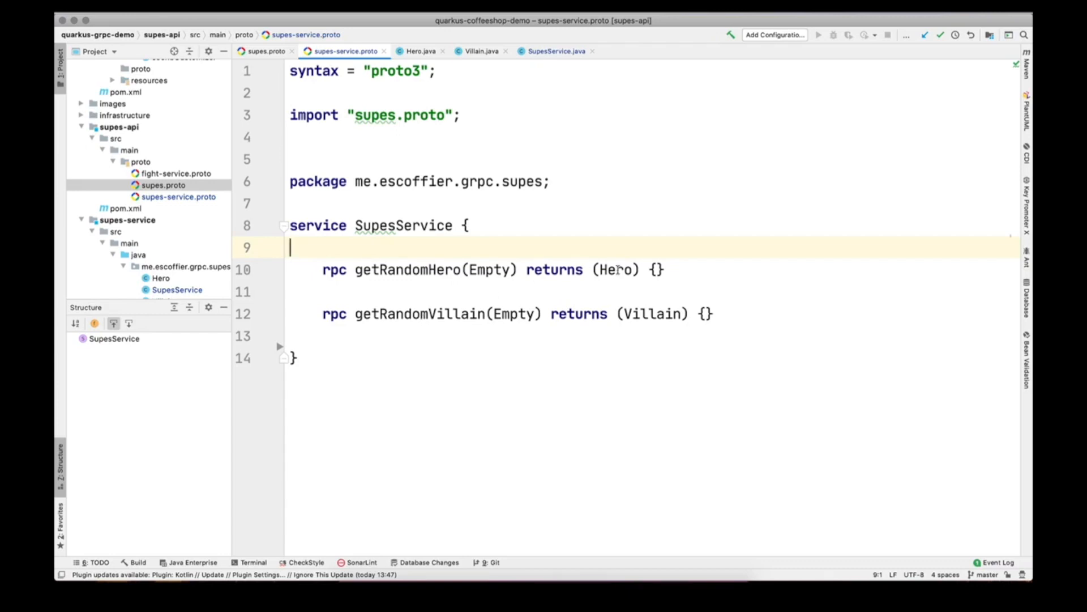
{"action": "mouse_move", "coordinate": [607, 397]}
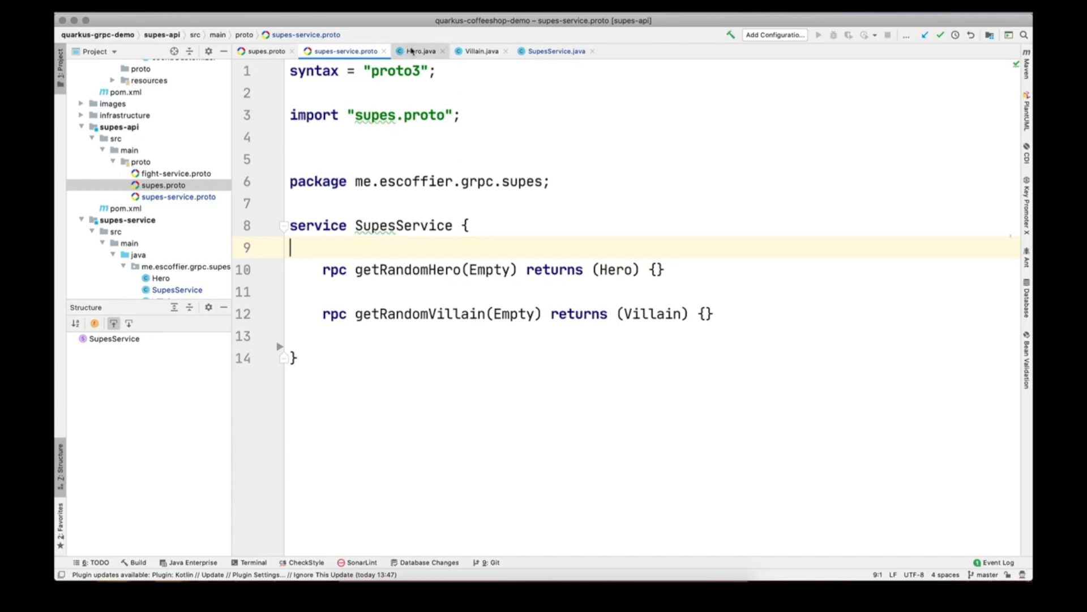
Review the Hero entity class, then the Villain entity class
{"action": "left_click", "coordinate": [418, 51]}
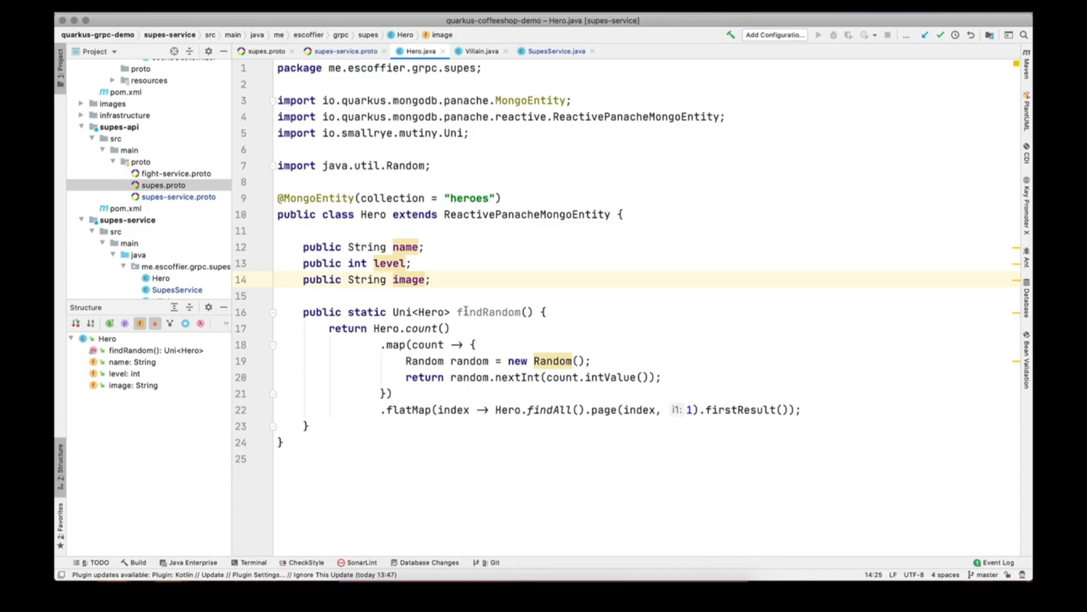
{"action": "left_click", "coordinate": [484, 296]}
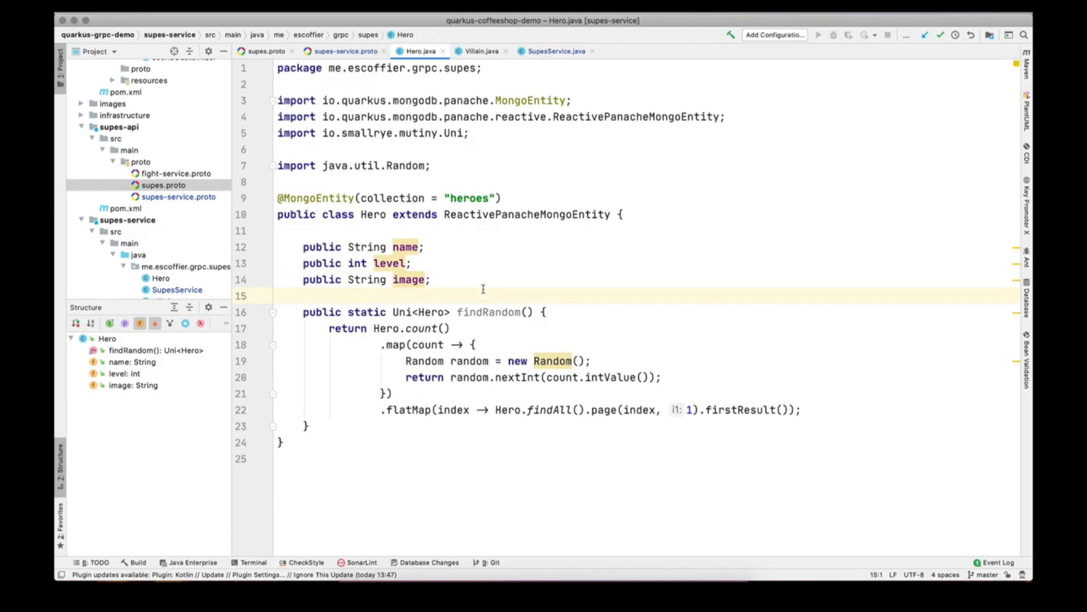
{"action": "left_click", "coordinate": [478, 51]}
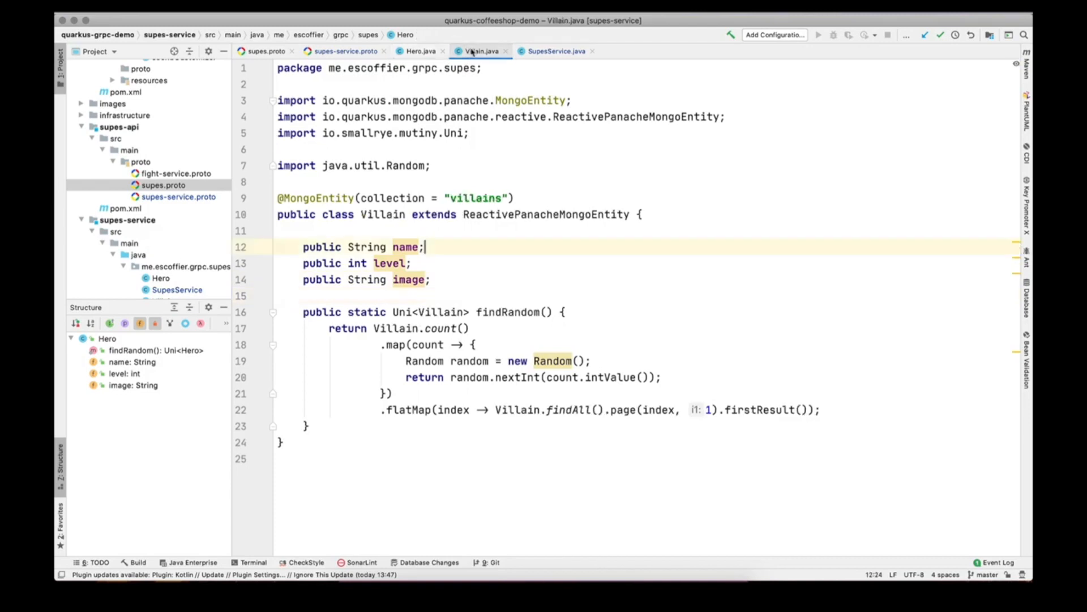
{"action": "left_click", "coordinate": [424, 247]}
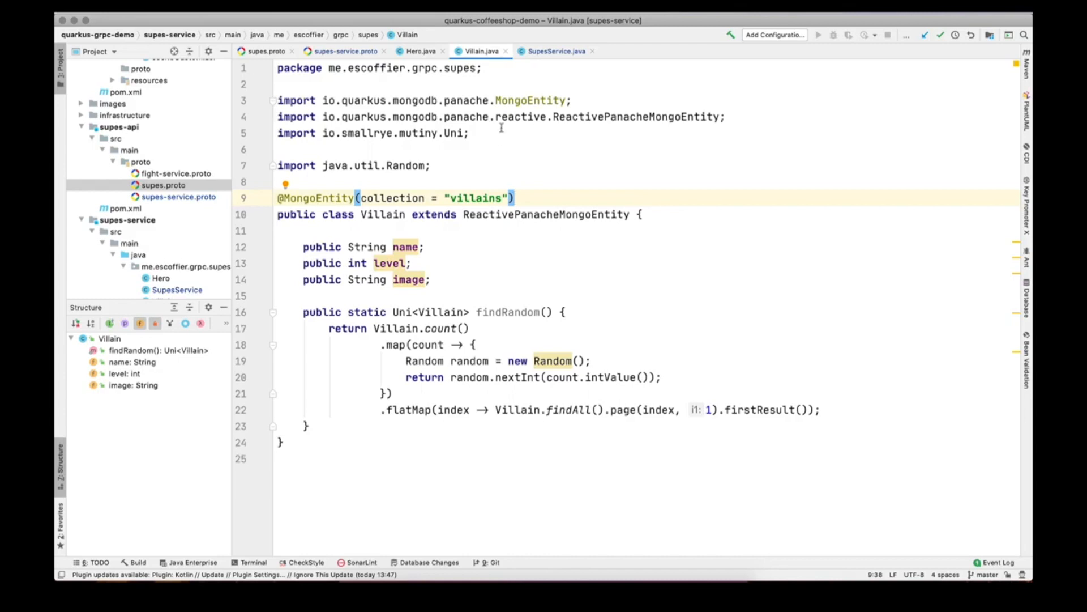
Make SupesService extend MutinySupesServiceGrpc.SupesServiceImplBase and override getRandomHero and getRandomVillain
{"action": "left_click", "coordinate": [555, 51]}
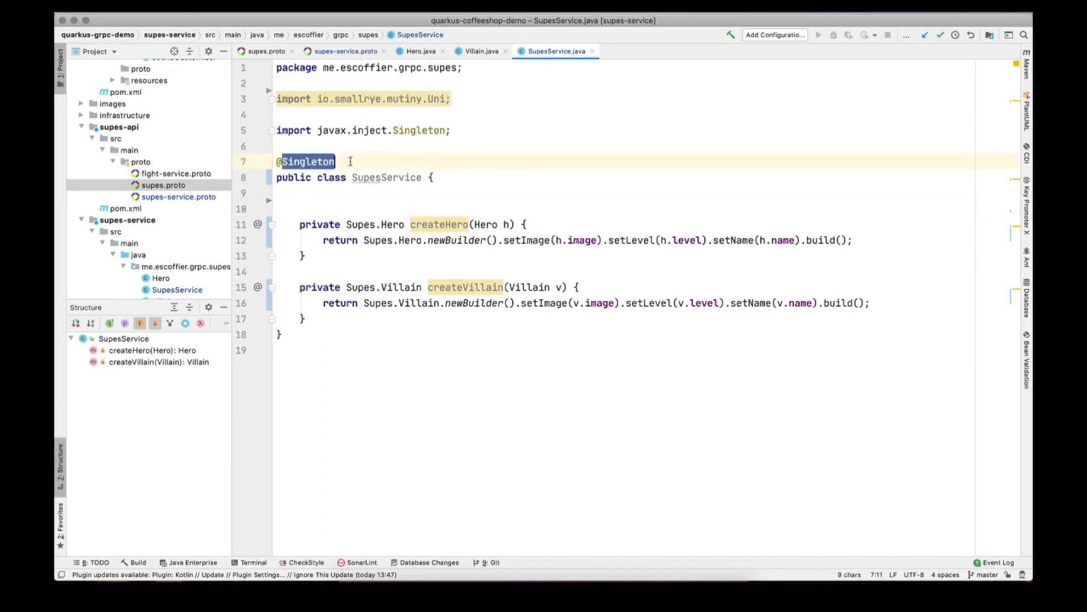
{"action": "left_click", "coordinate": [427, 178]}
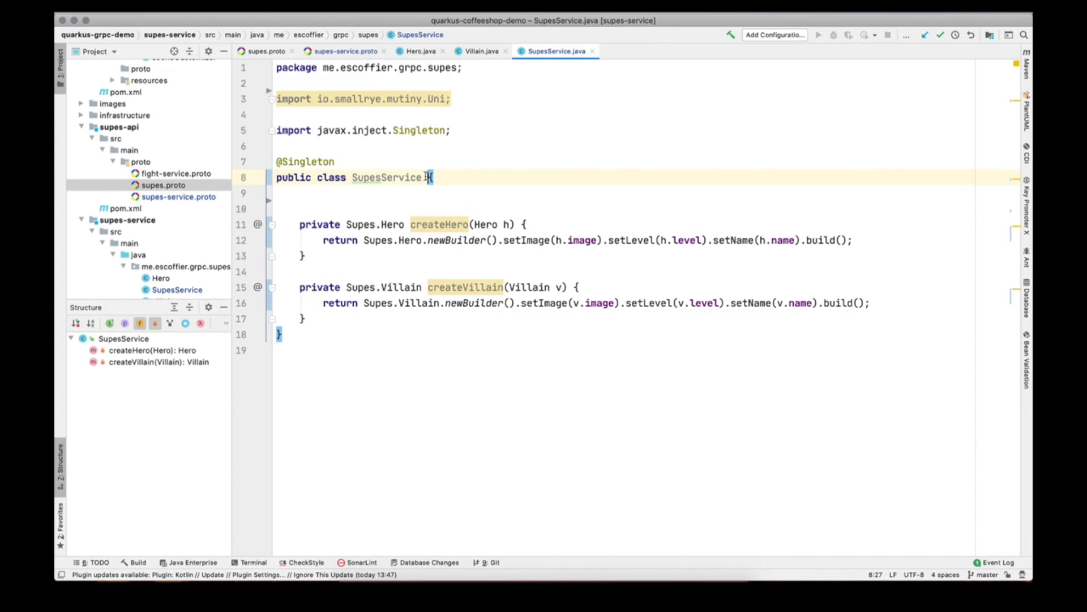
{"action": "type", "text": "ex"}
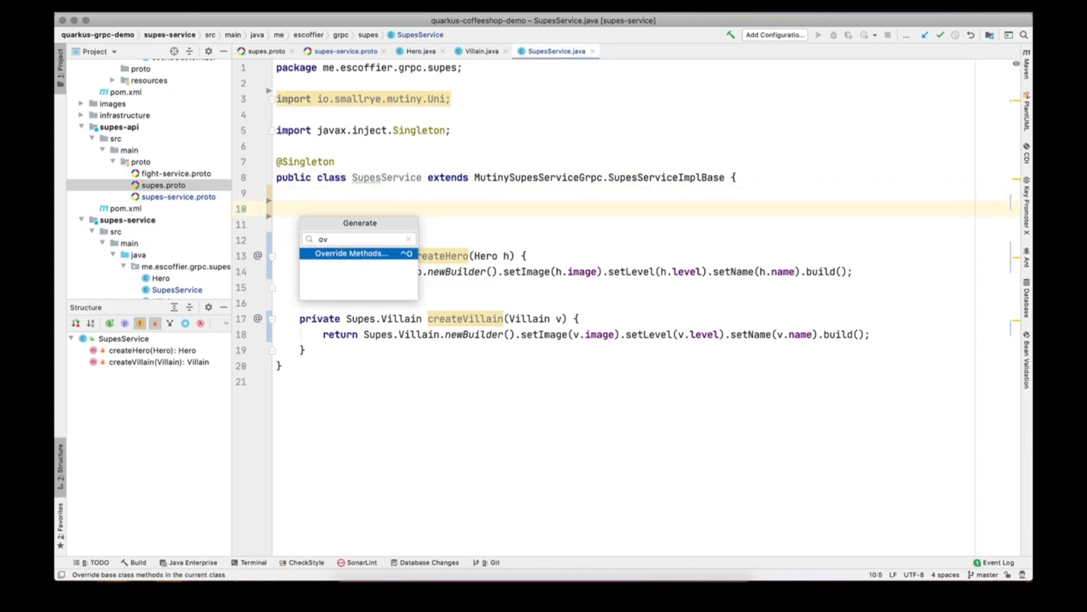
{"action": "left_click", "coordinate": [351, 252]}
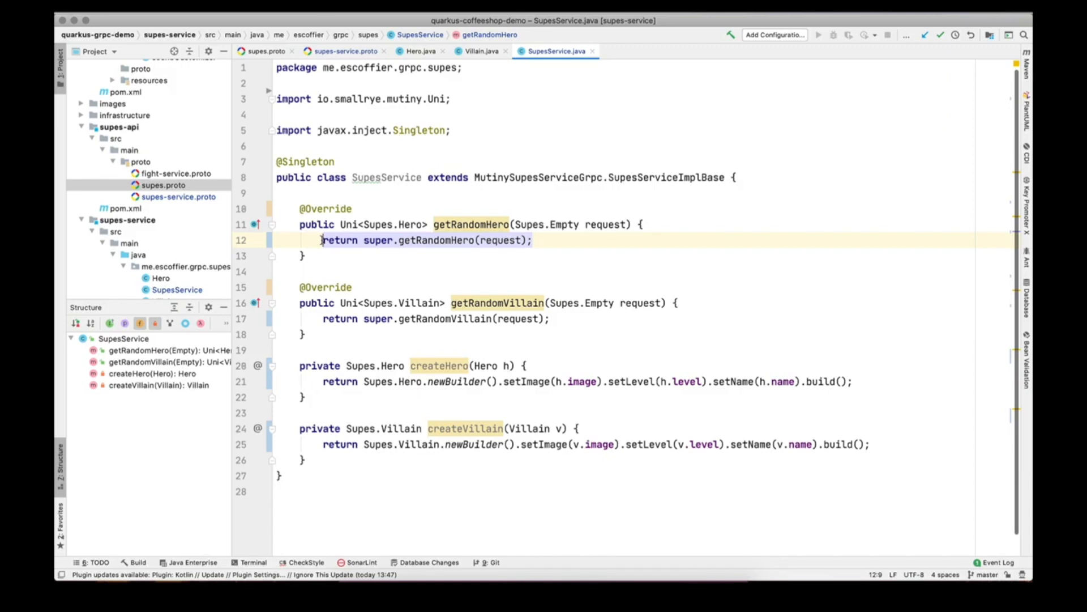
Return Hero.findRandom() mapped via createHero and Villain.findRandom() via createVillain
{"action": "key", "text": "Delete"}
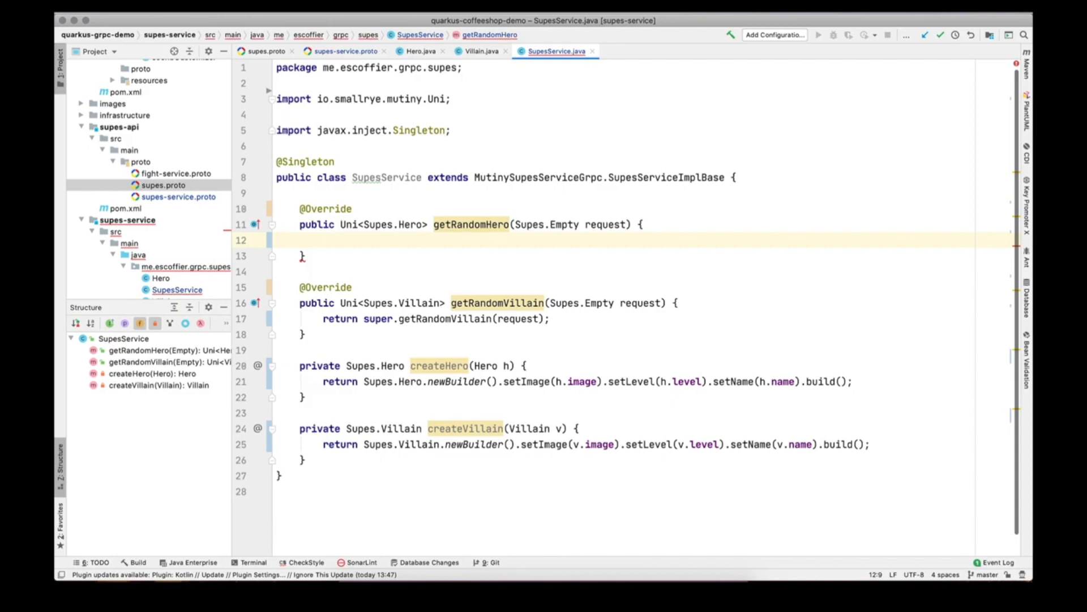
{"action": "type", "text": "H"}
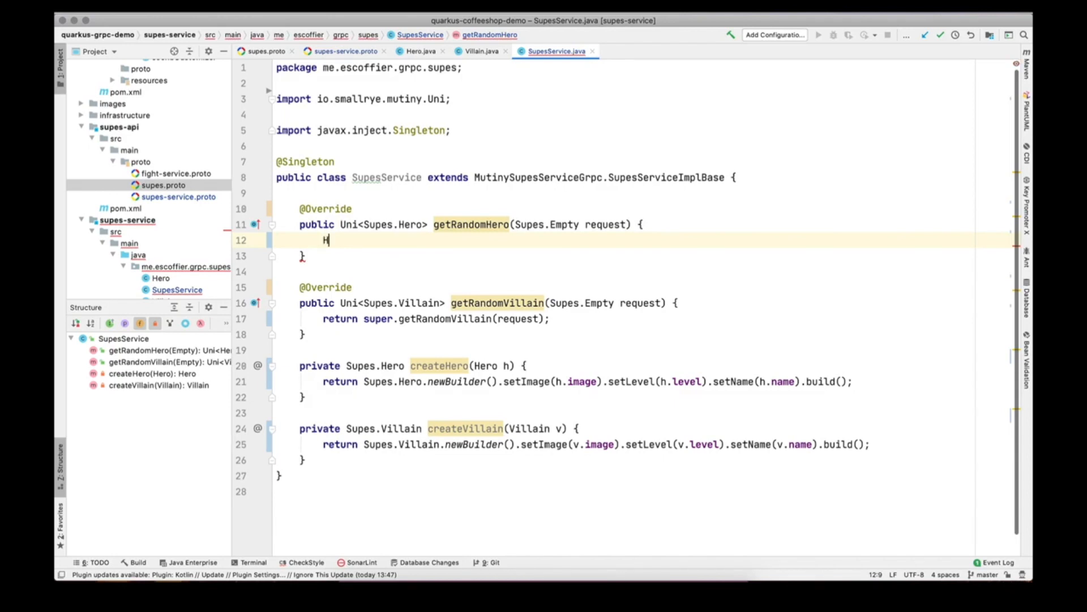
{"action": "type", "text": "ero.findRandom()"}
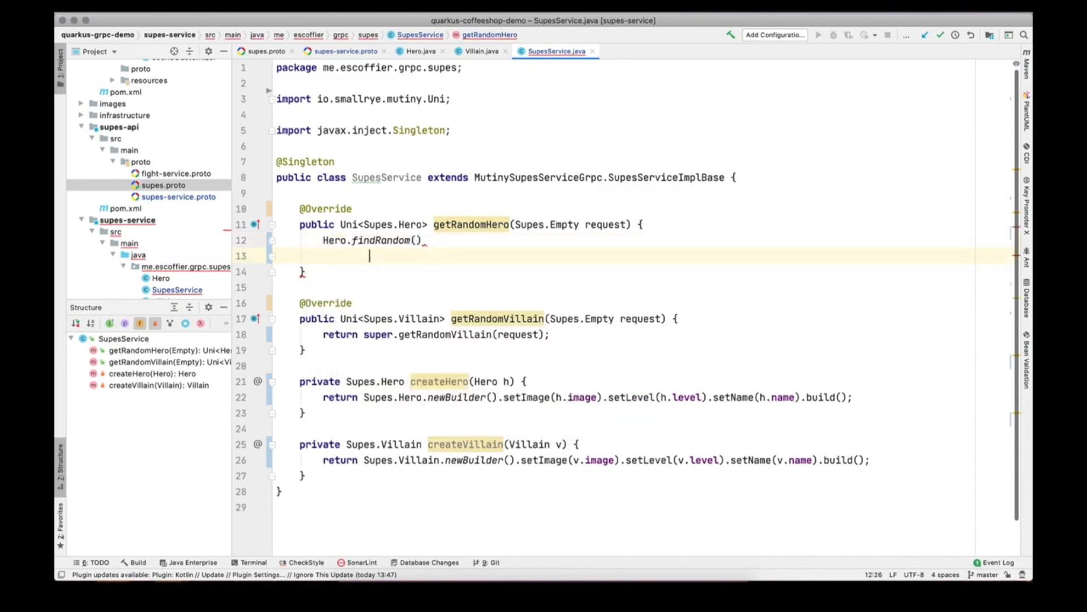
{"action": "type", "text": ".onItem().apply("}
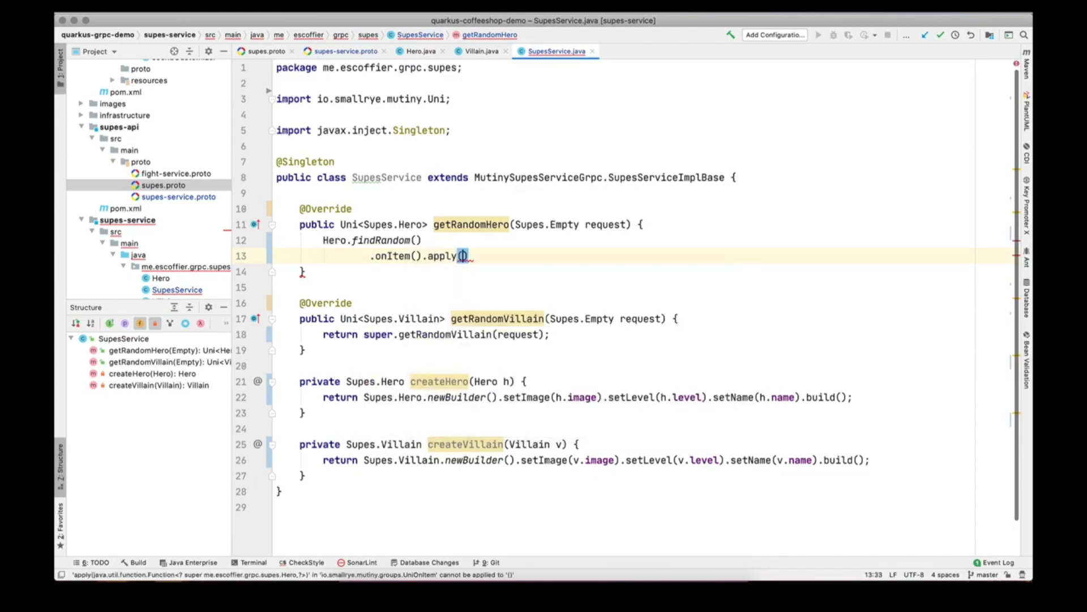
{"action": "type", "text": "this::createHero"}
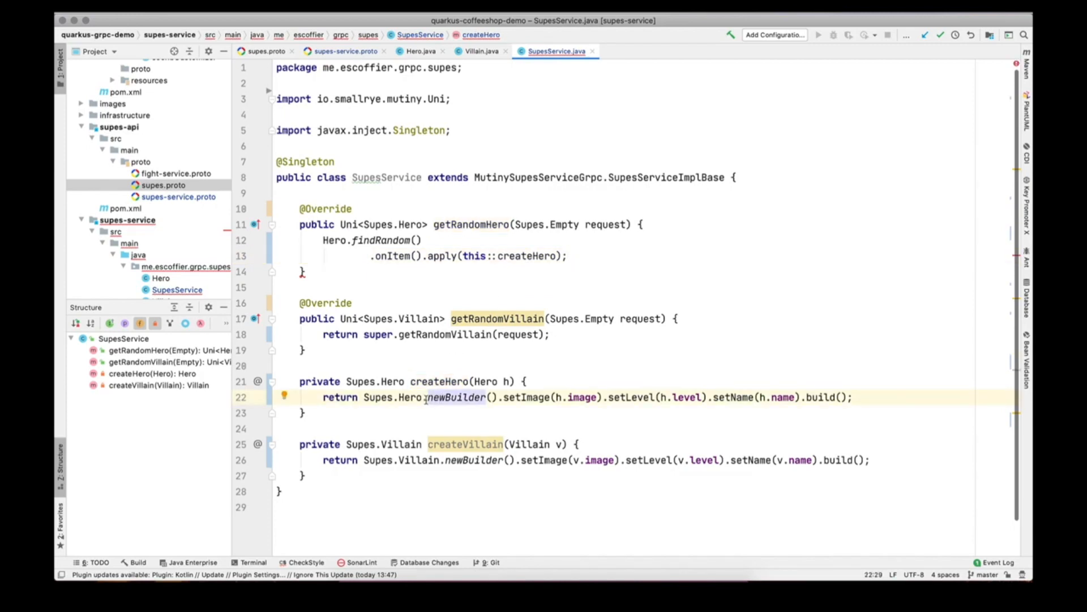
{"action": "mouse_move", "coordinate": [408, 396]}
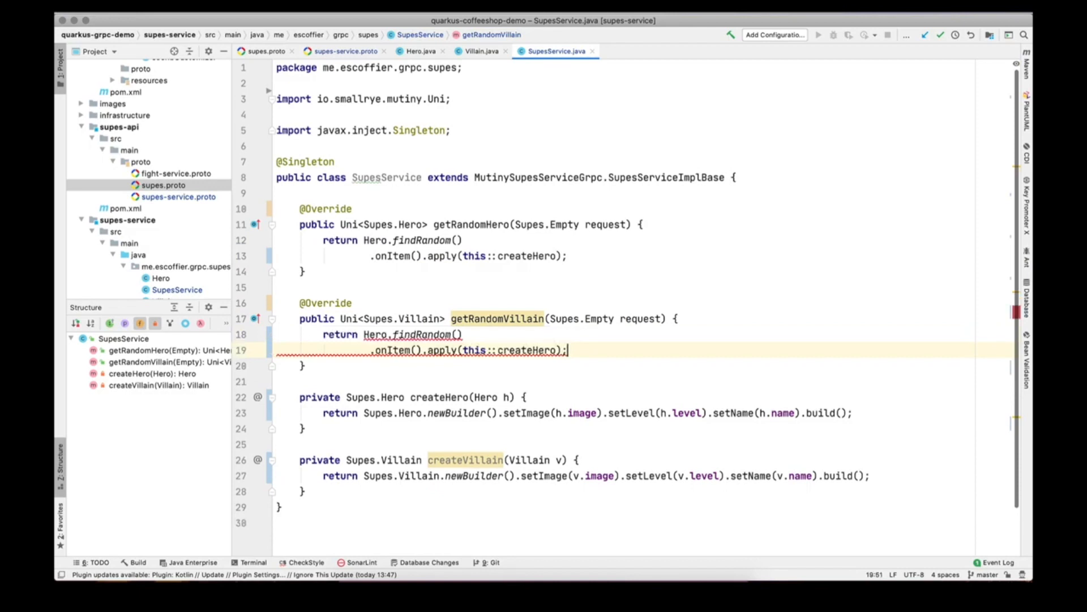
{"action": "type", "text": "Villain"}
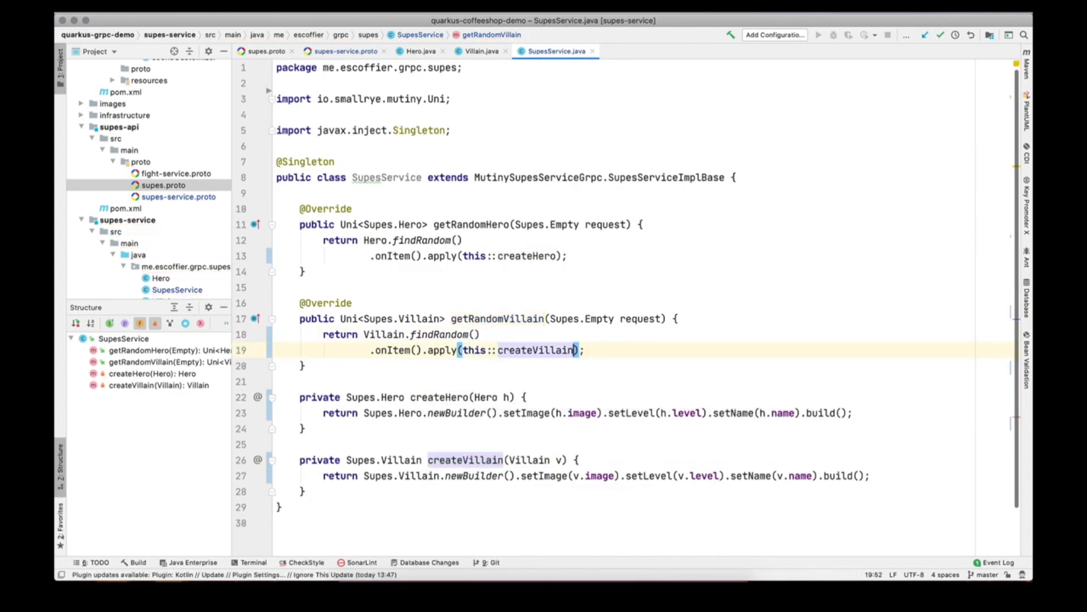
Check quarkus.grpc.server.port=9001 in supes-service application.properties and switch to Terminal
{"action": "scroll", "scroll_direction": "down", "scroll_amount": 3}
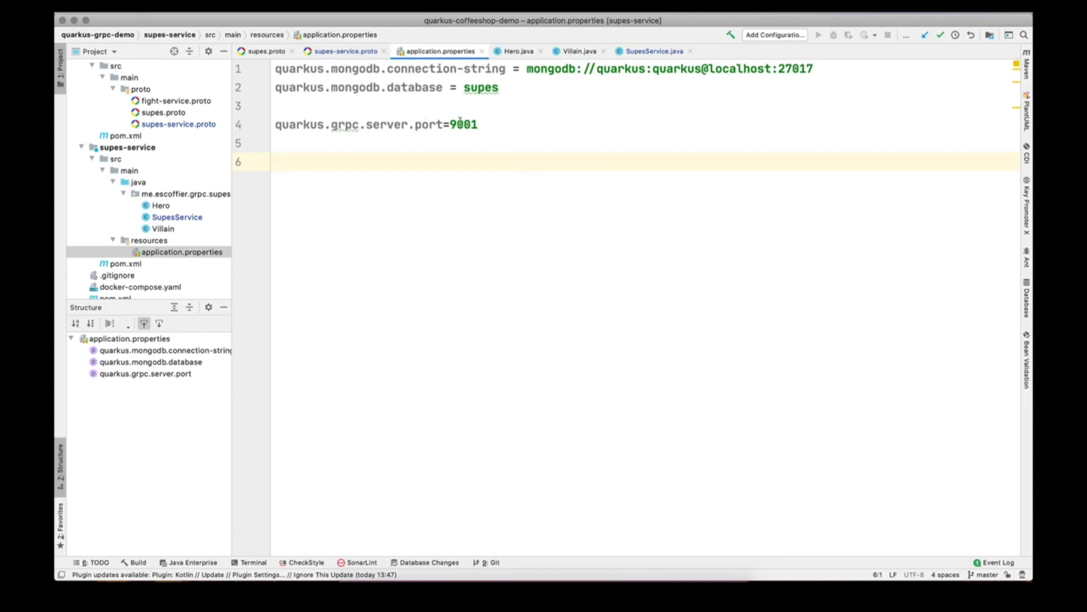
{"action": "double_click", "coordinate": [462, 125]}
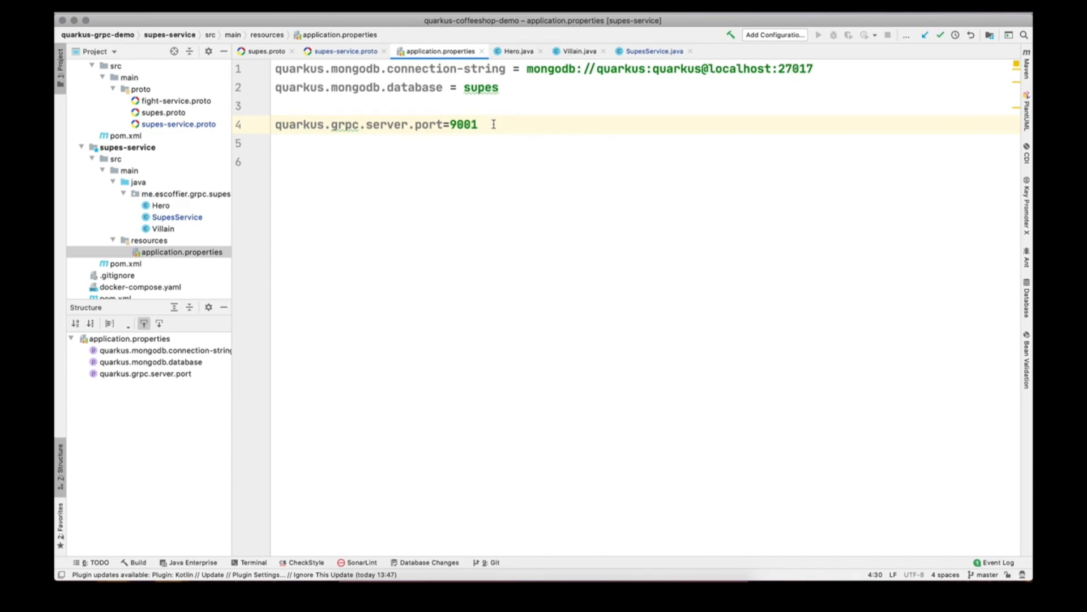
{"action": "key", "text": "cmd+tab"}
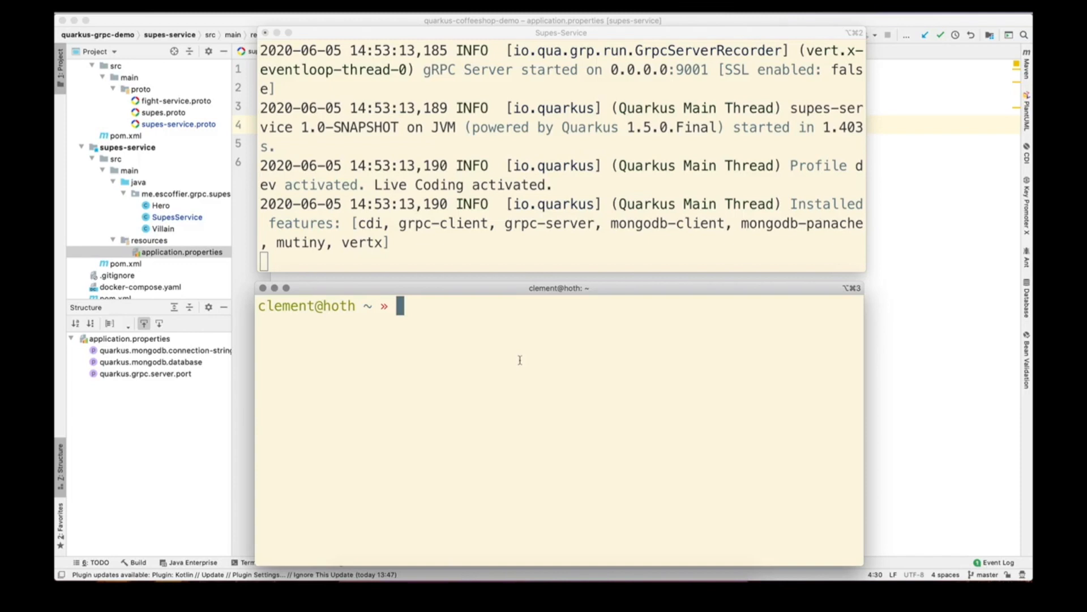
List gRPC services on localhost:9001 with grpcurl, then list me.escoffier.grpc.supes.SupesService methods
{"action": "type", "text": "grpcurl --plaintext localhost:9001 list"}
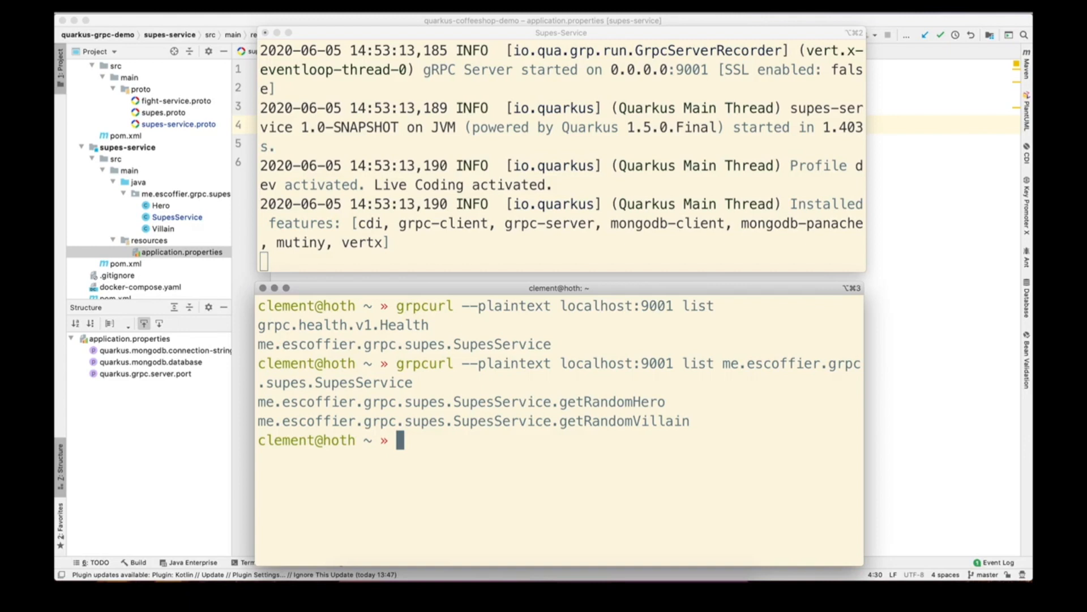
{"action": "type", "text": "grpcurl --plaintext localhost:9001 list me.escoffier.grpc.supes.SupesService."}
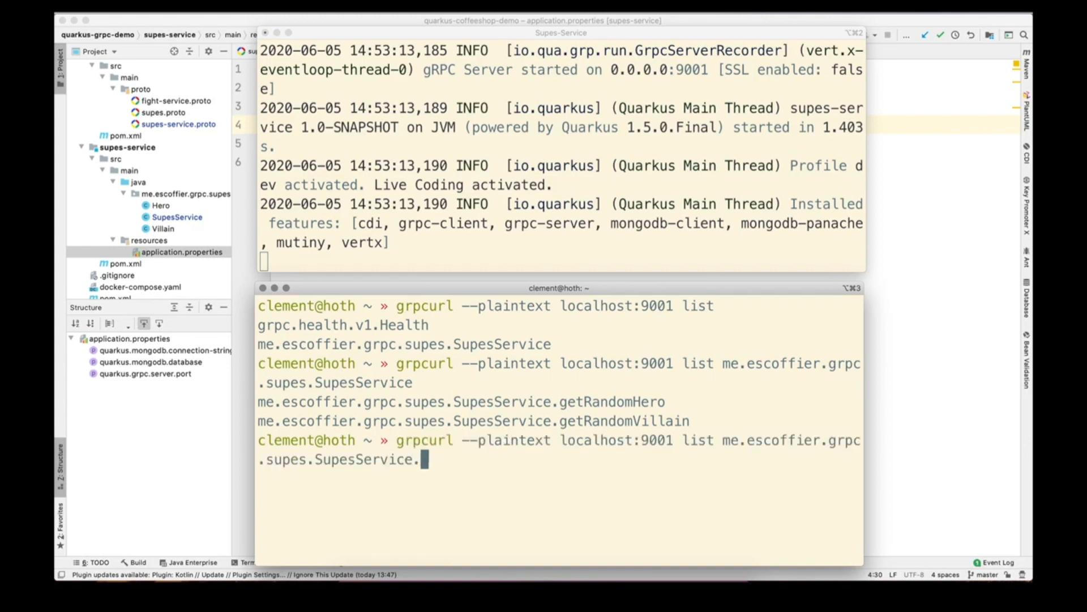
Call SupesService.getRandomHero on localhost:9001 with grpcurl
{"action": "type", "text": "getRandomHero"}
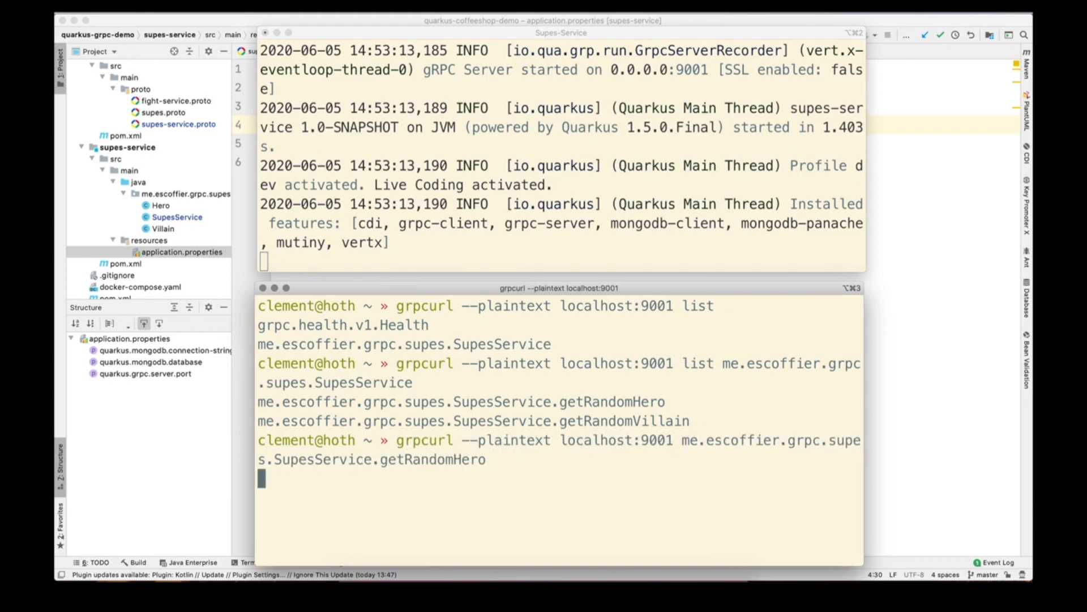
{"action": "key", "text": "enter"}
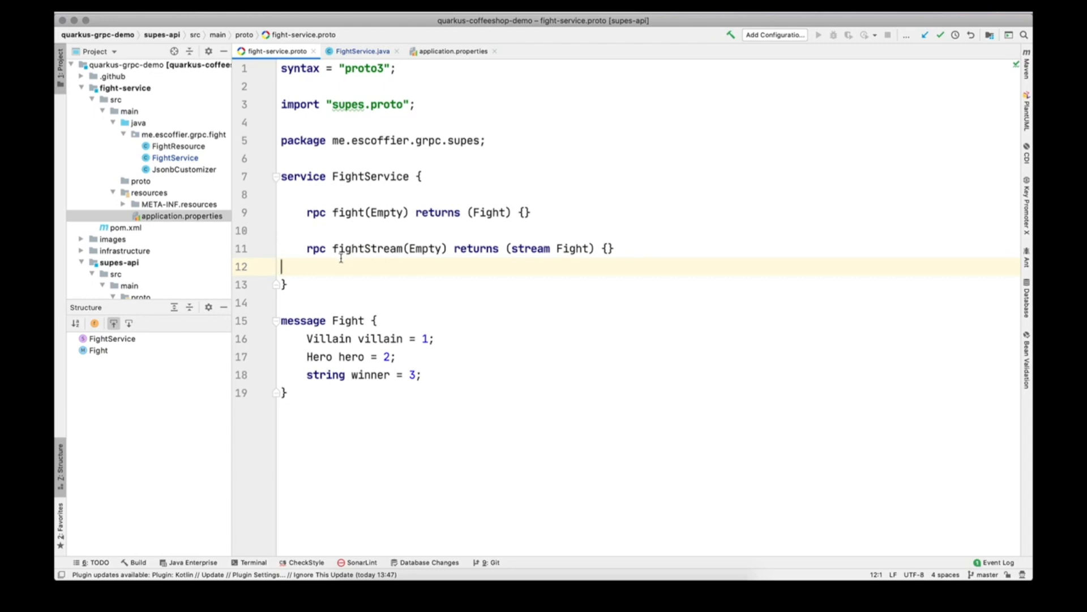
{"action": "mouse_move", "coordinate": [349, 261]}
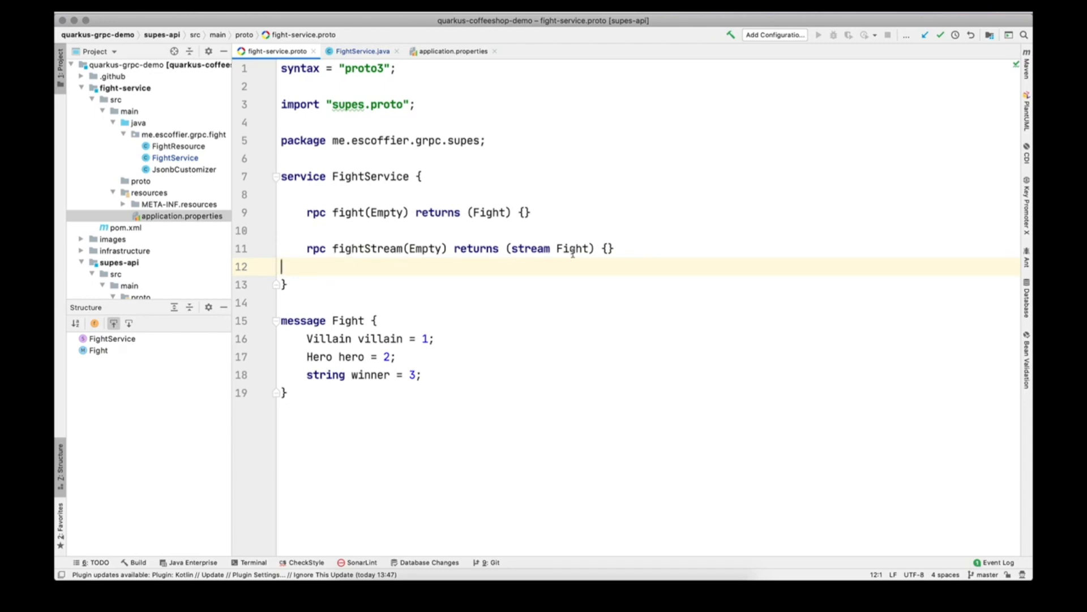
{"action": "mouse_move", "coordinate": [554, 269]}
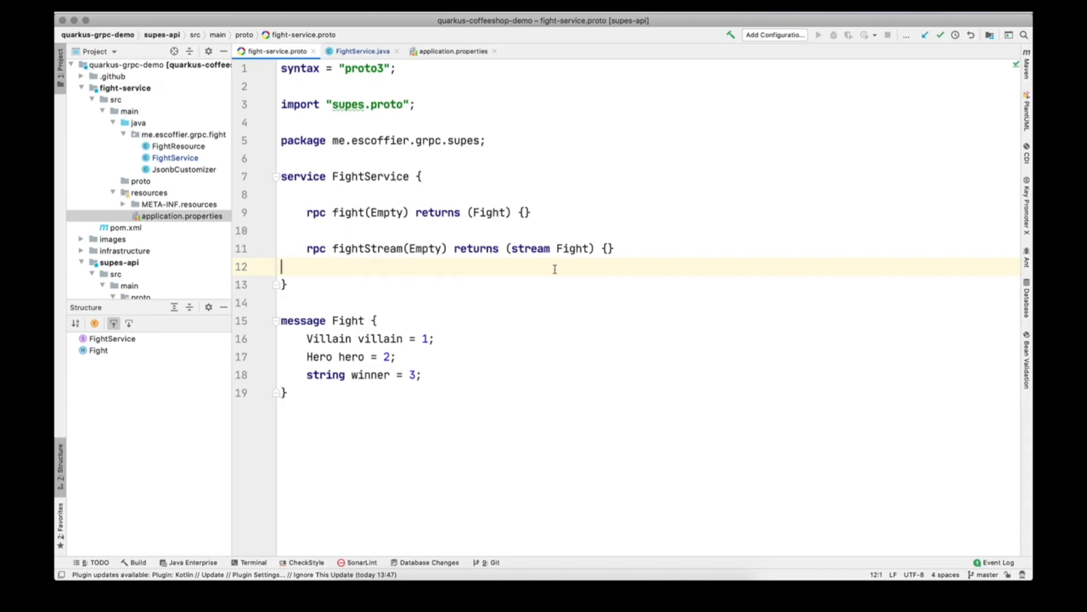
{"action": "mouse_move", "coordinate": [418, 321]}
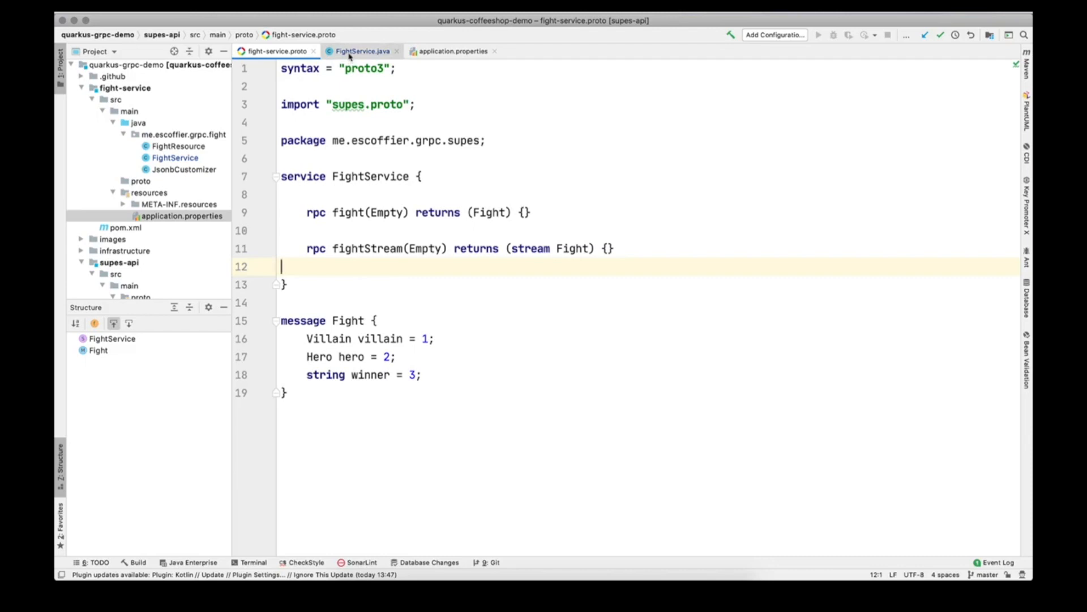
{"action": "left_click", "coordinate": [361, 51]}
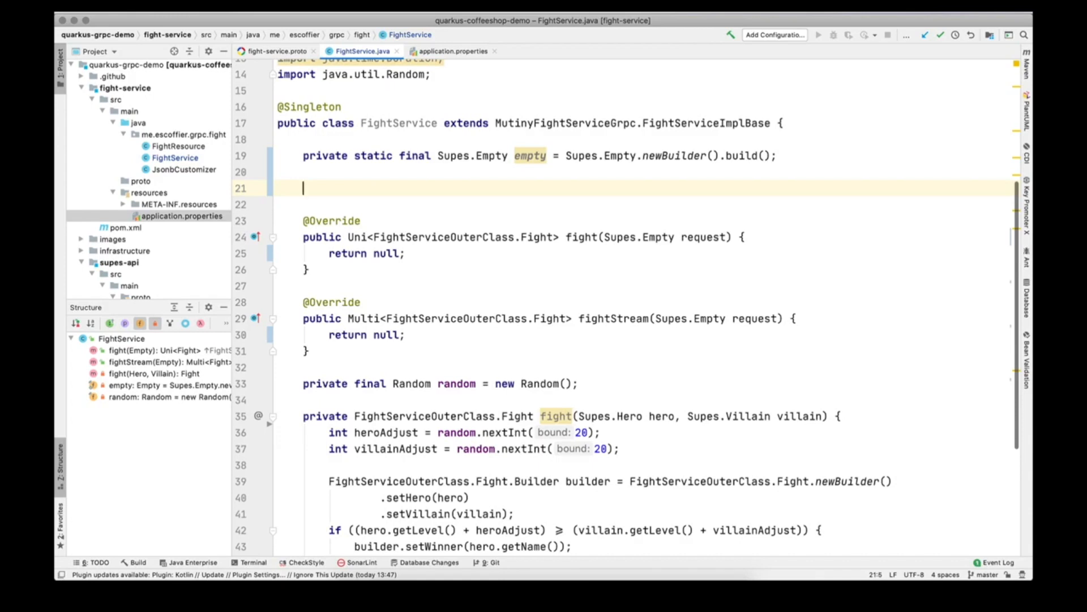
{"action": "type", "text": "@Inject"}
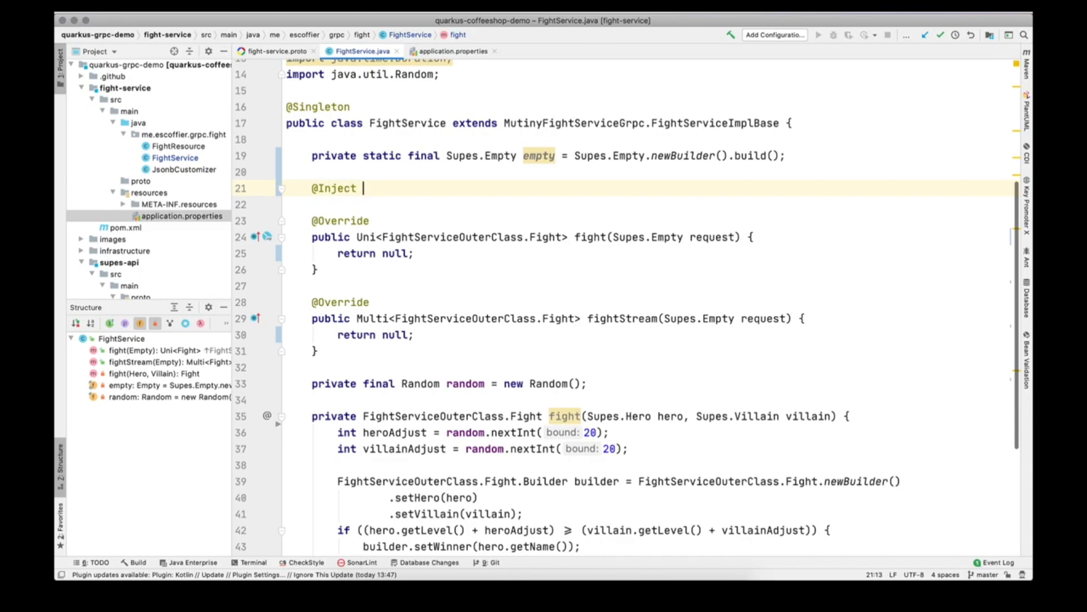
{"action": "type", "text": "@"}
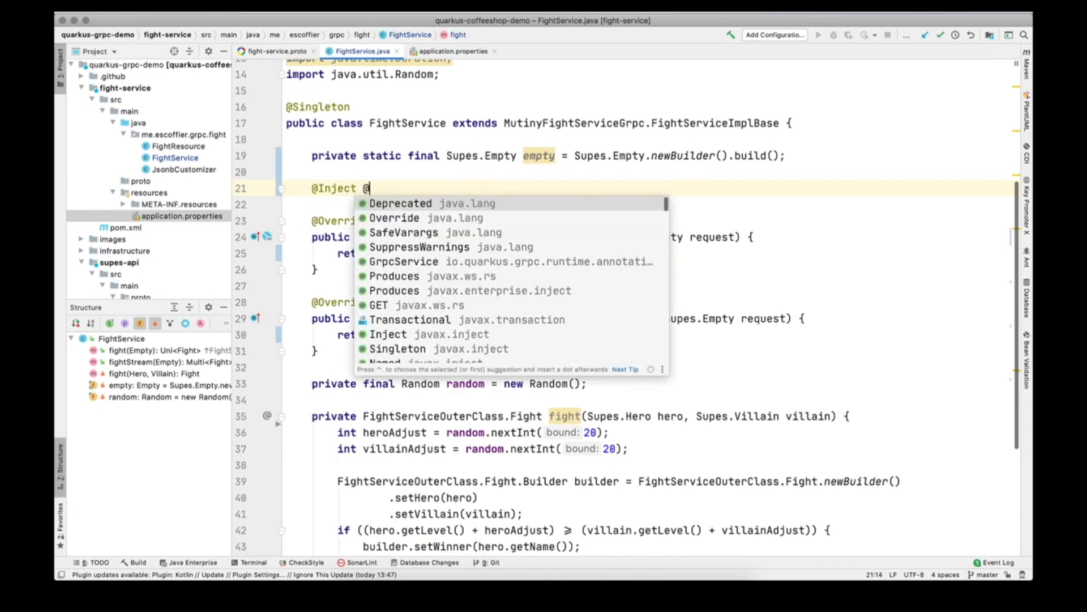
{"action": "type", "text": "GrpcService("}
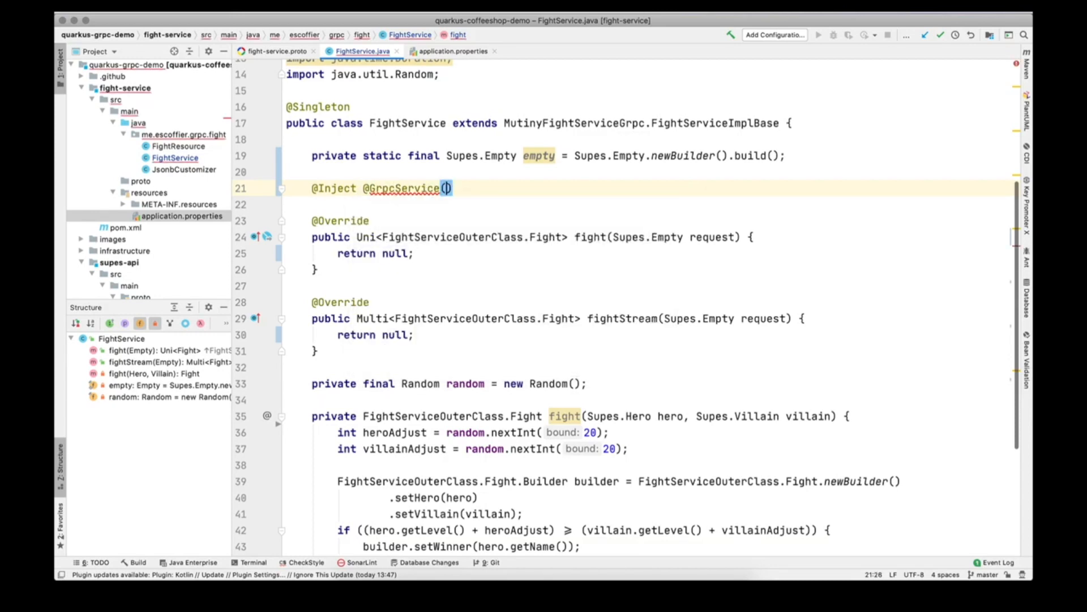
{"action": "type", "text": "\"supe\""}
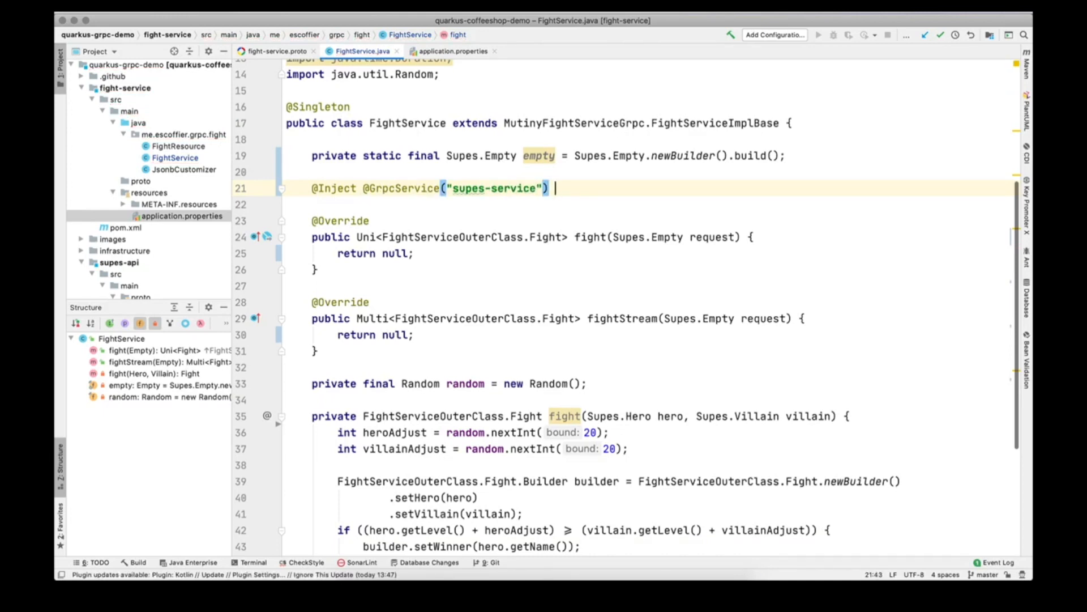
{"action": "type", "text": "Mutiny"}
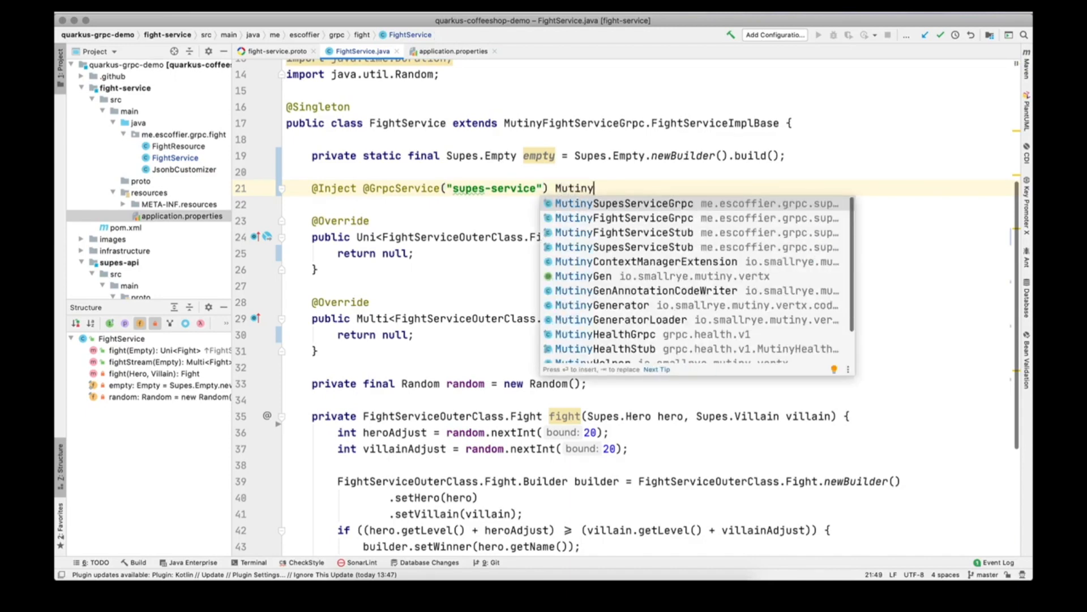
{"action": "type", "text": "SupesServiceGrpc.MutinySupesServiceStub ;"}
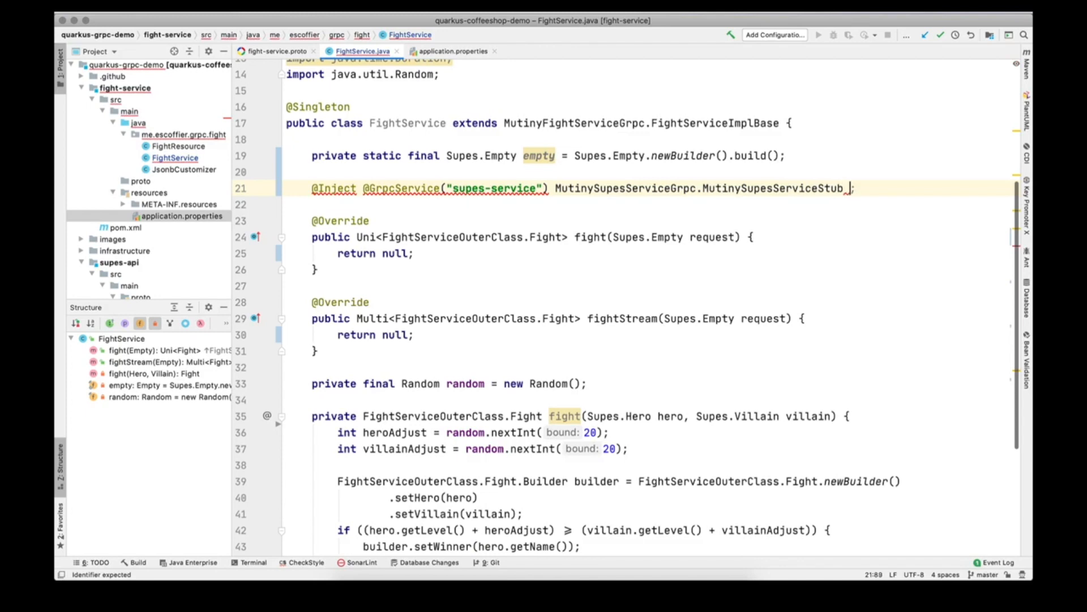
{"action": "type", "text": "supes;"}
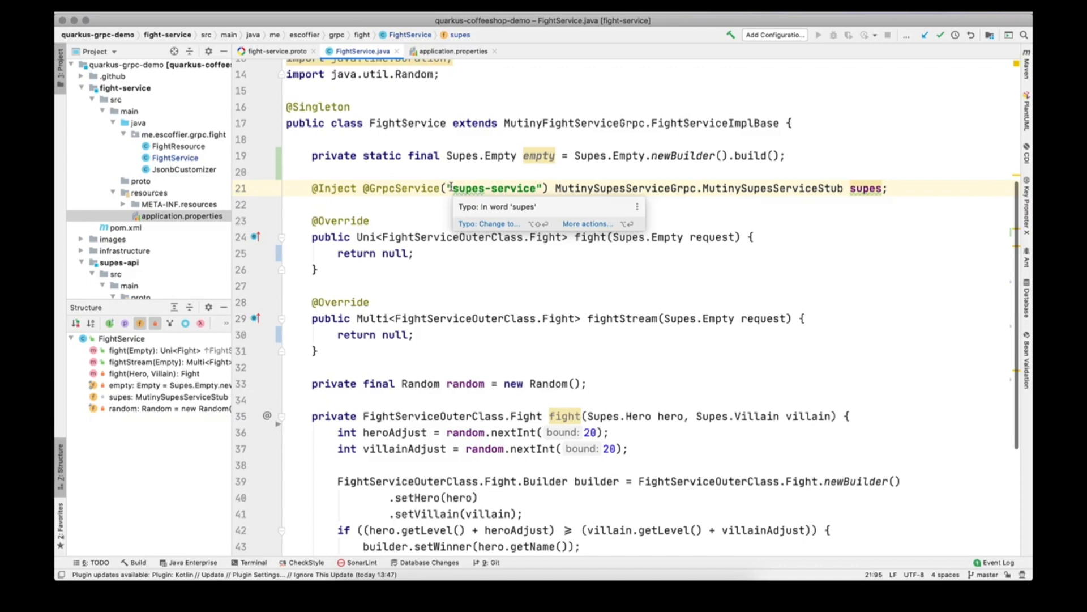
{"action": "left_click", "coordinate": [451, 51]}
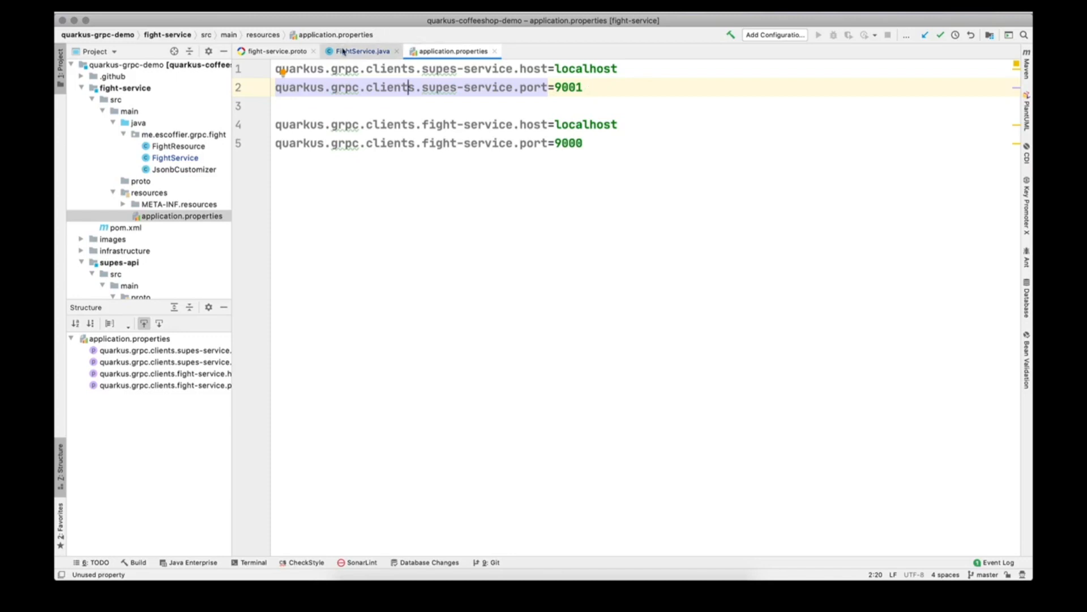
{"action": "left_click", "coordinate": [359, 51]}
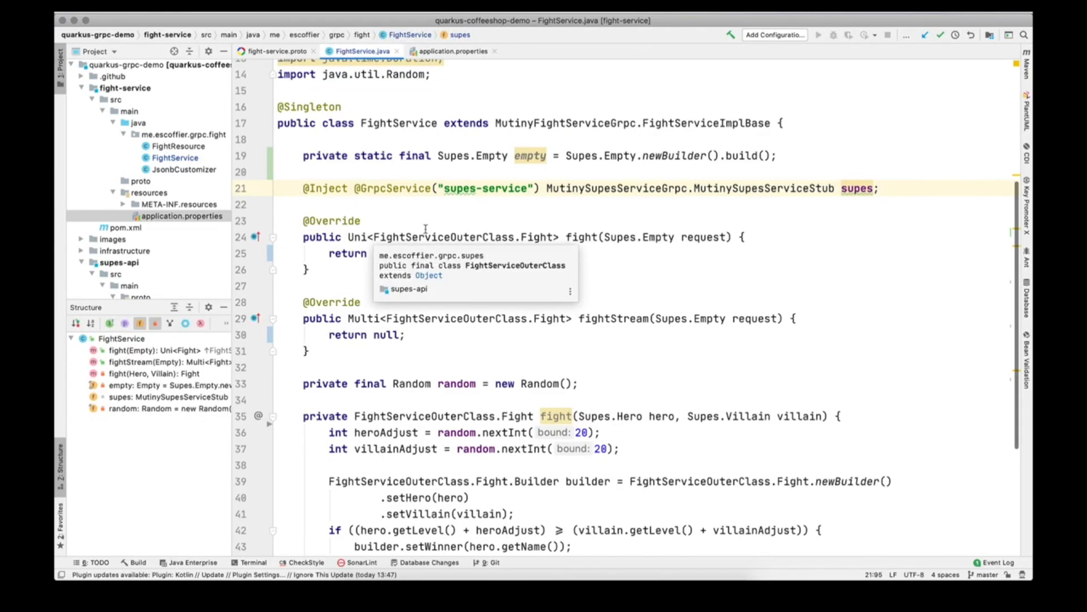
{"action": "mouse_move", "coordinate": [414, 254]}
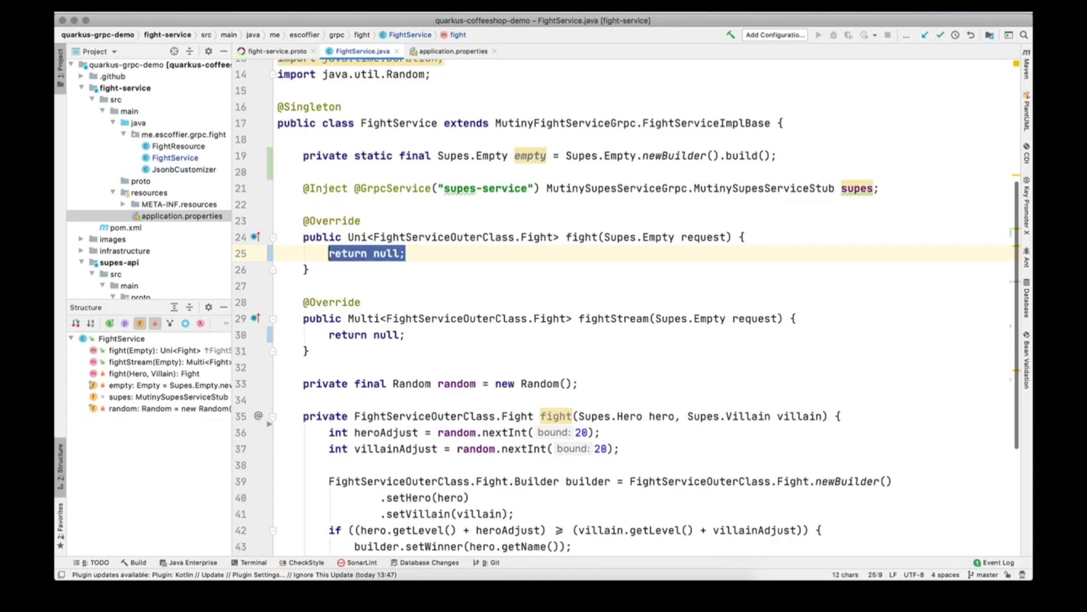
In fight(), request Uni<Supes.Villain> villain and Uni<Supes.Hero> hero from the supes stub
{"action": "key", "text": "Delete"}
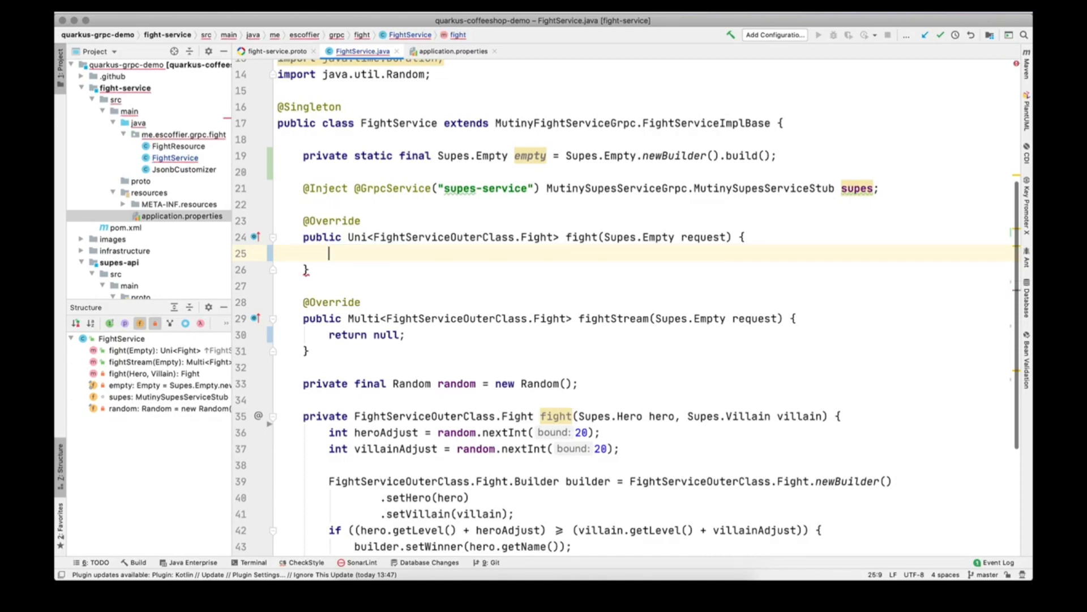
{"action": "type", "text": "supes.getRandomVillain("}
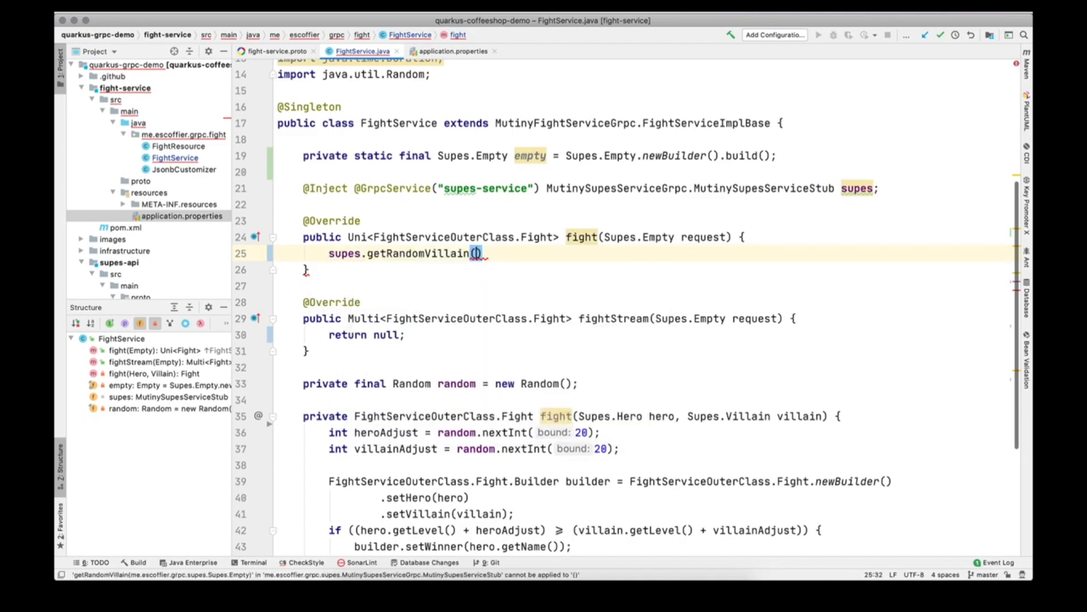
{"action": "type", "text": "empty"}
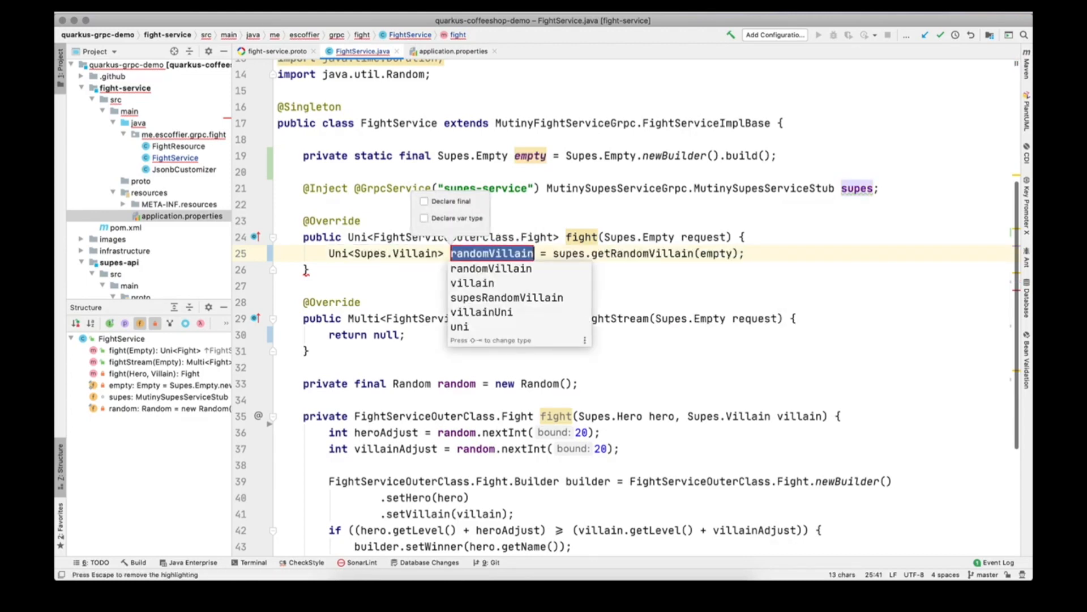
{"action": "left_click", "coordinate": [472, 282]}
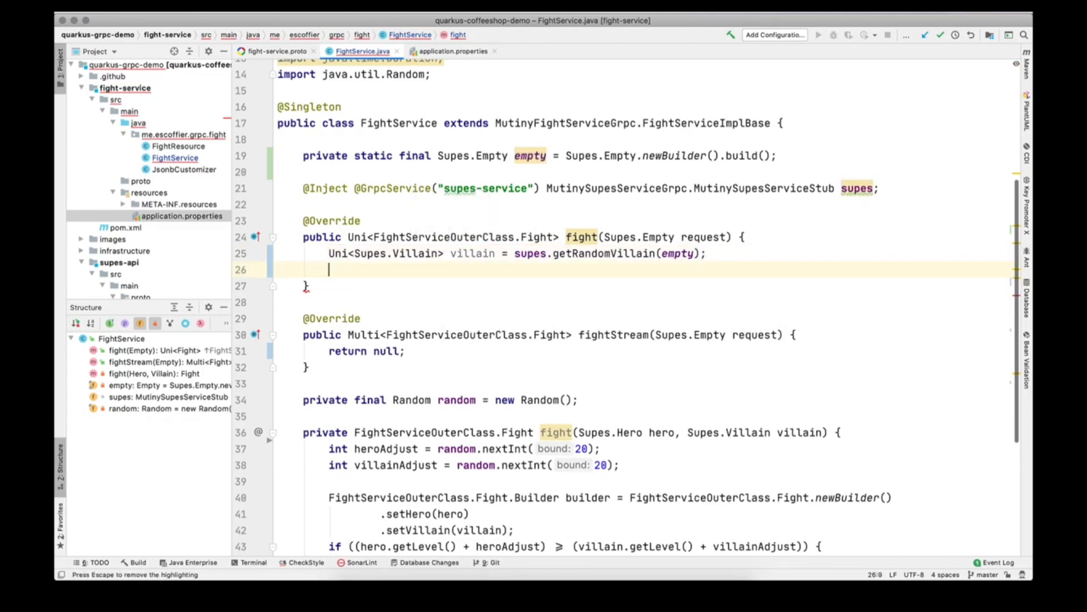
{"action": "type", "text": "Uni<S>"}
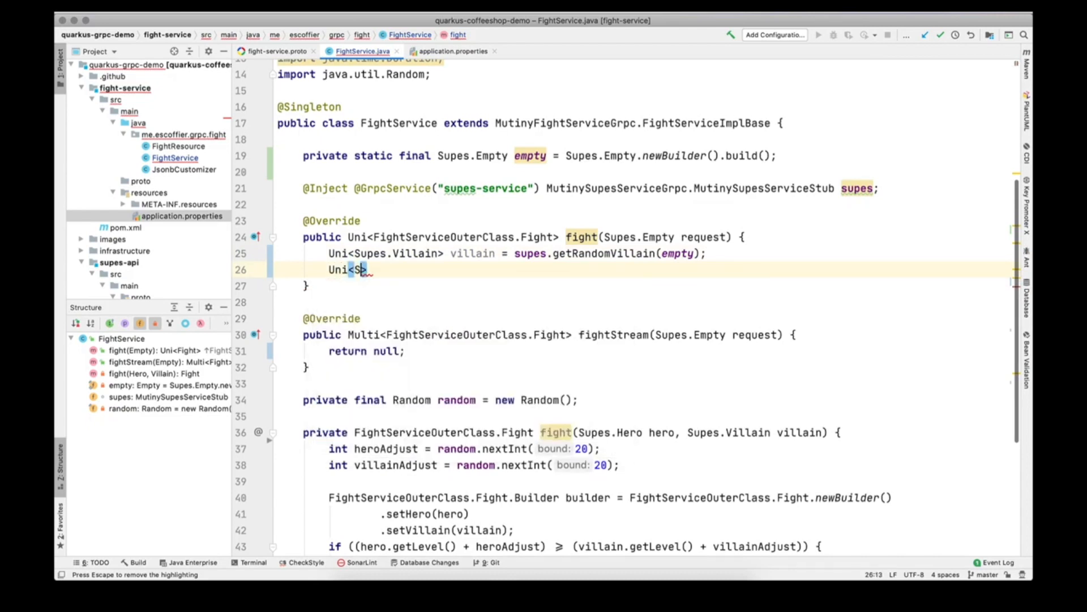
{"action": "type", "text": "upes.Hero> hero ="}
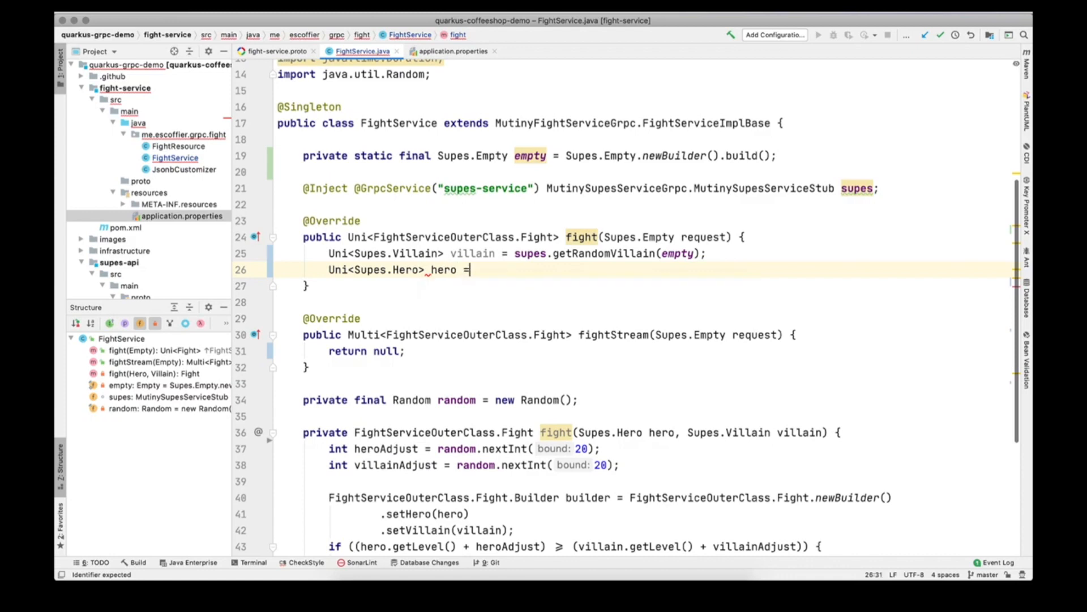
{"action": "type", "text": "supes.getRandomHero(empty);"}
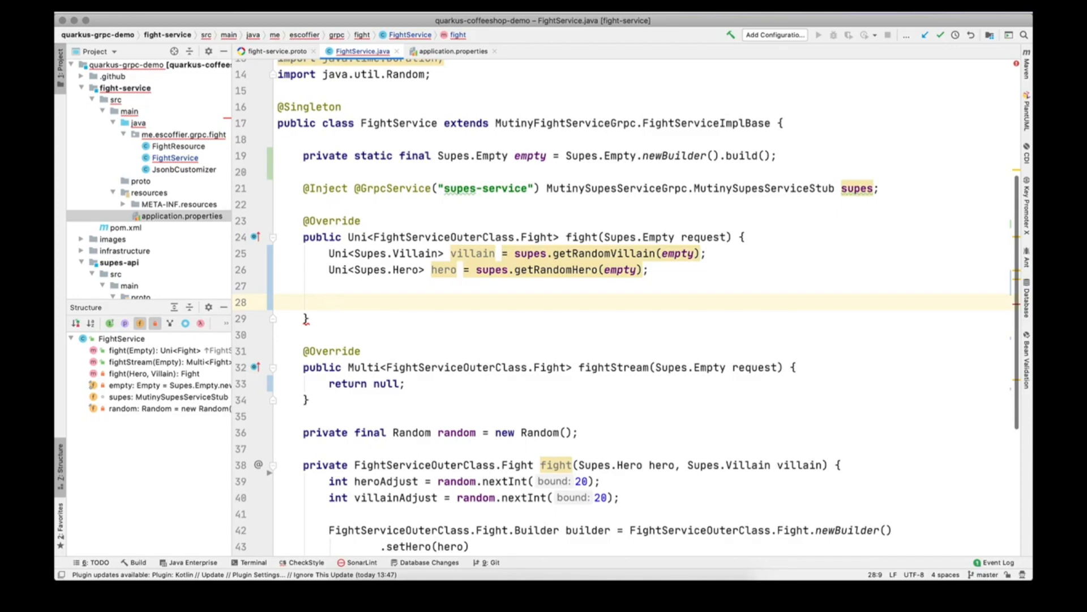
Return Uni.combine().all().unis(hero, villain).asTuple() mapped to fight(tuple.getItem1(), tuple.getItem2())
{"action": "type", "text": "Uni"}
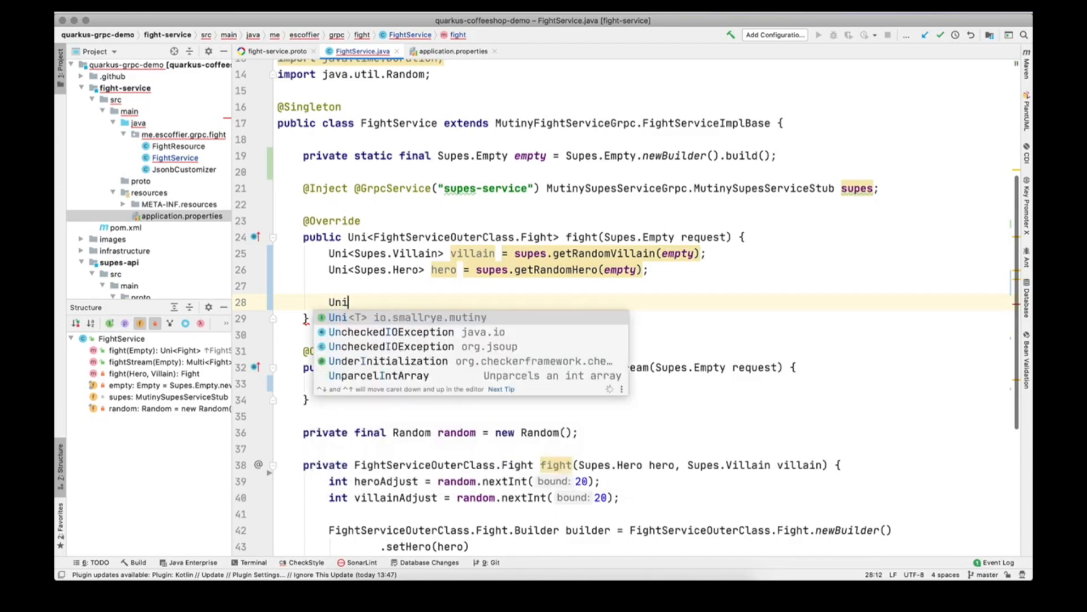
{"action": "type", "text": ".combine()."}
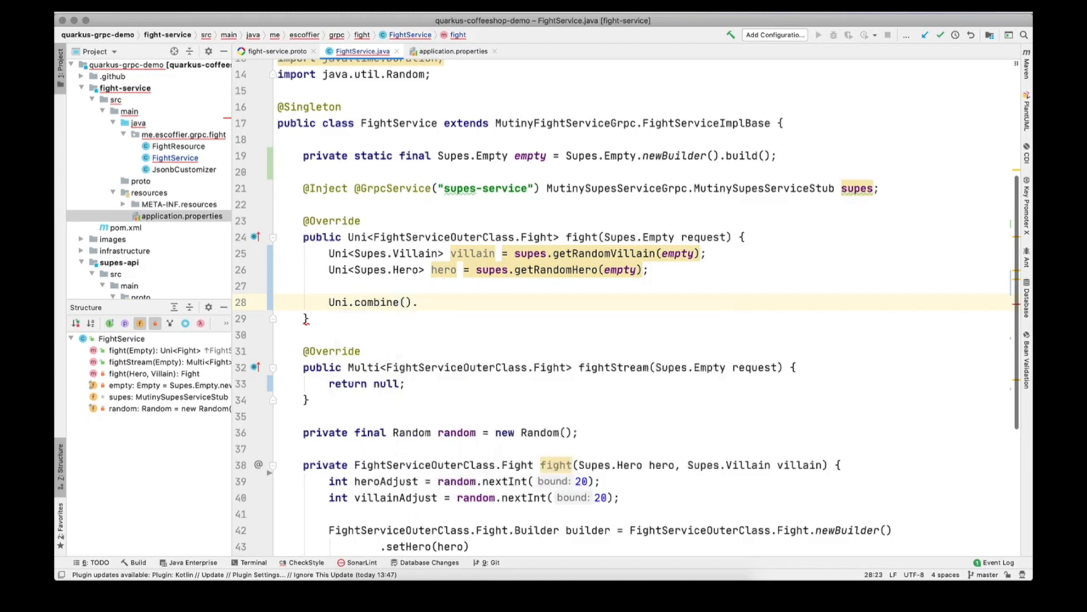
{"action": "type", "text": ".all().unis()"}
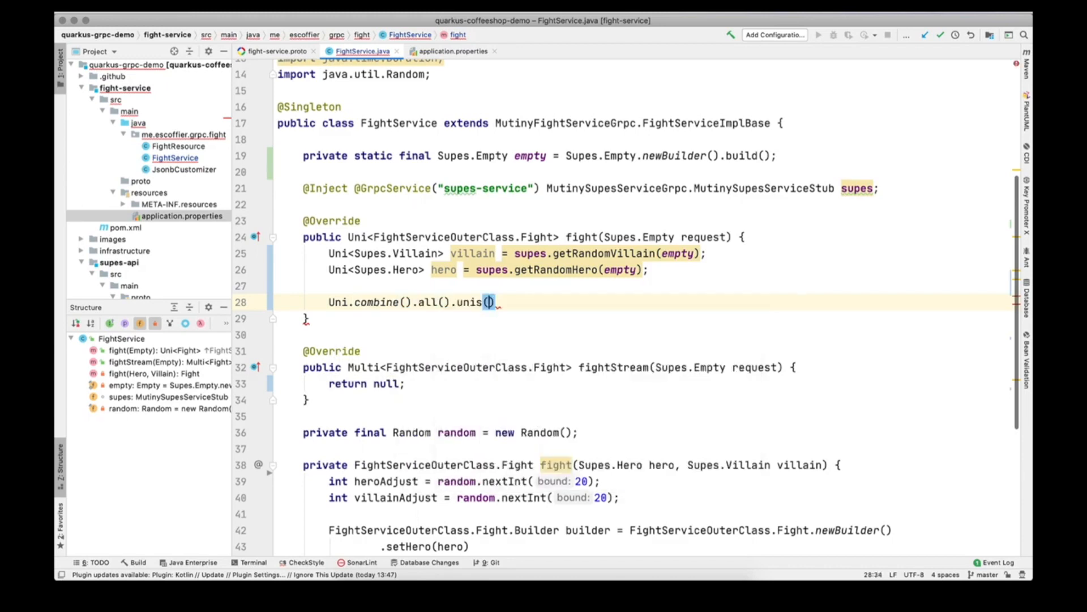
{"action": "type", "text": "hero, villain"}
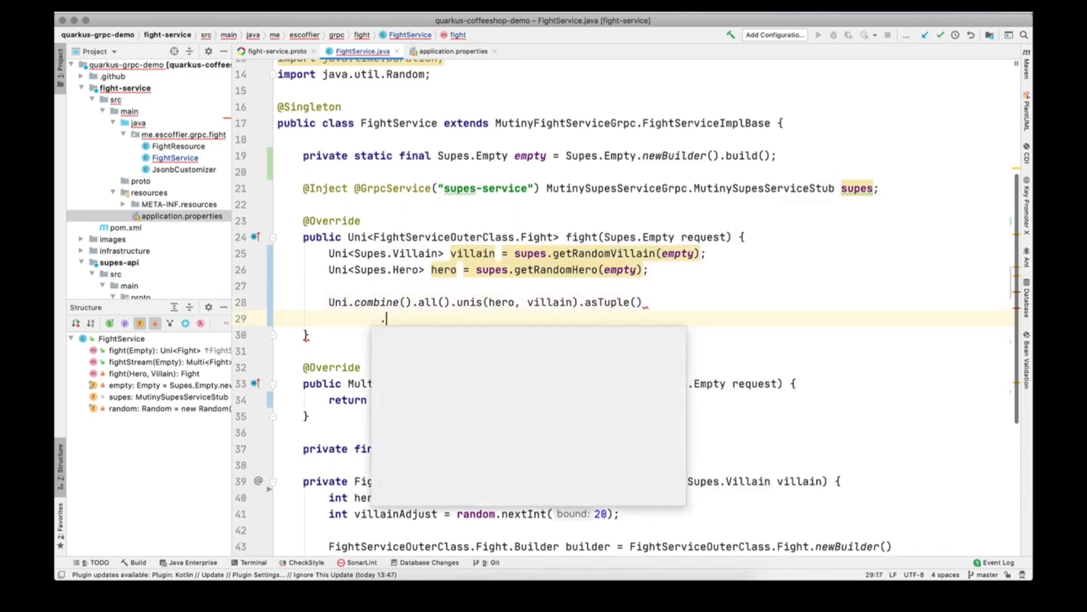
{"action": "type", "text": ".onItem()"}
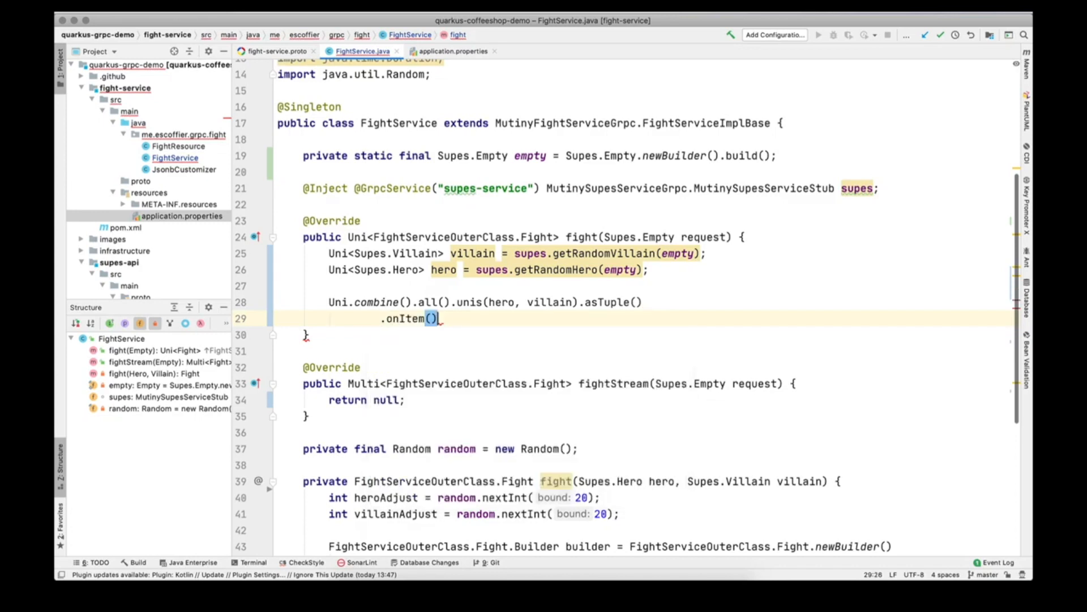
{"action": "type", "text": ".apply()"}
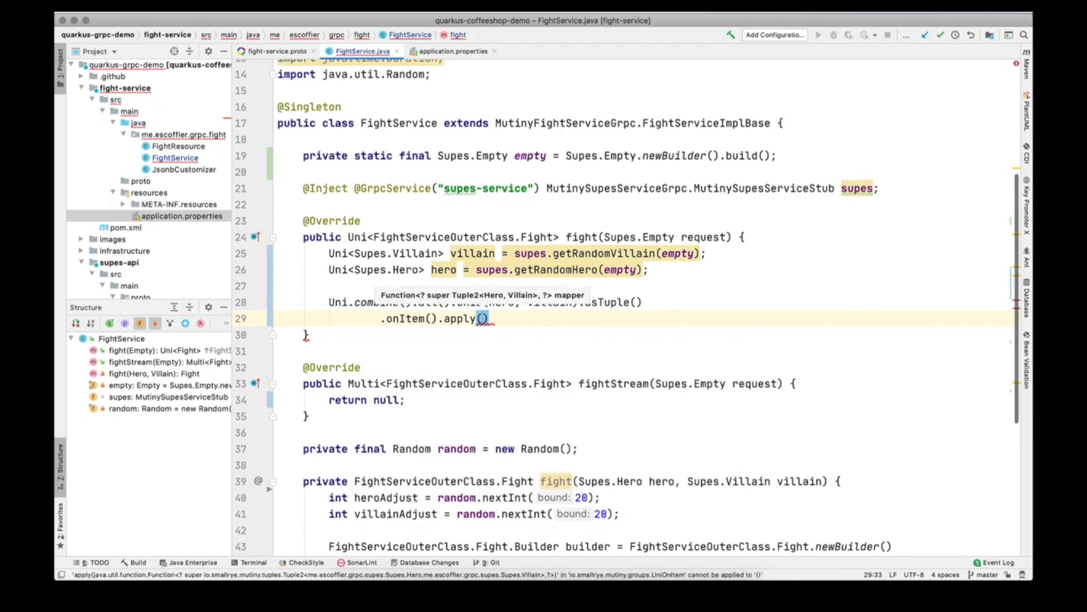
{"action": "type", "text": "tuple → fight("}
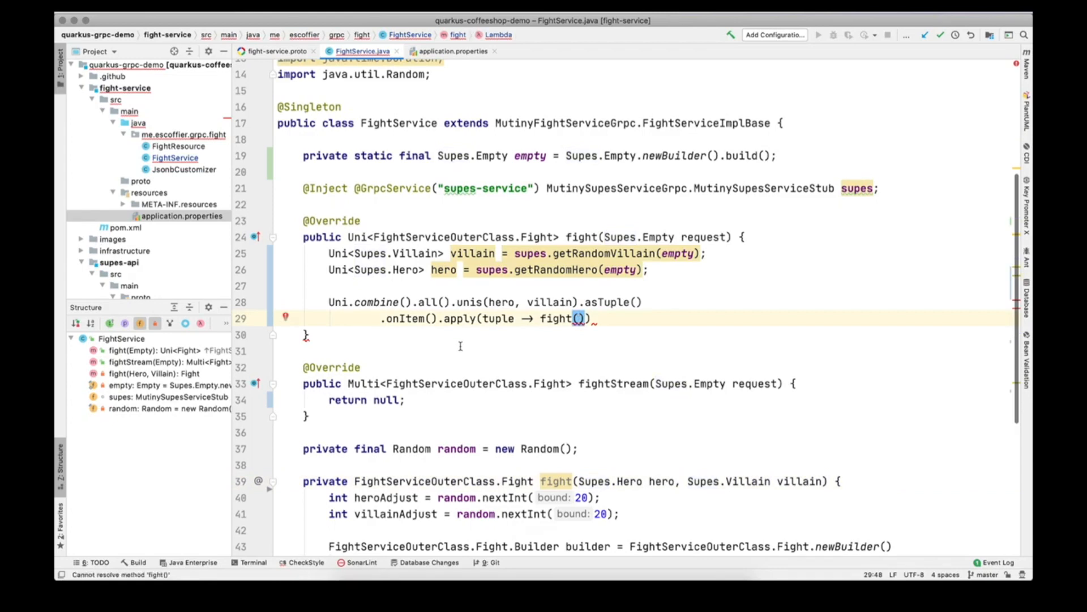
{"action": "type", "text": "tuple.getItem1(),"}
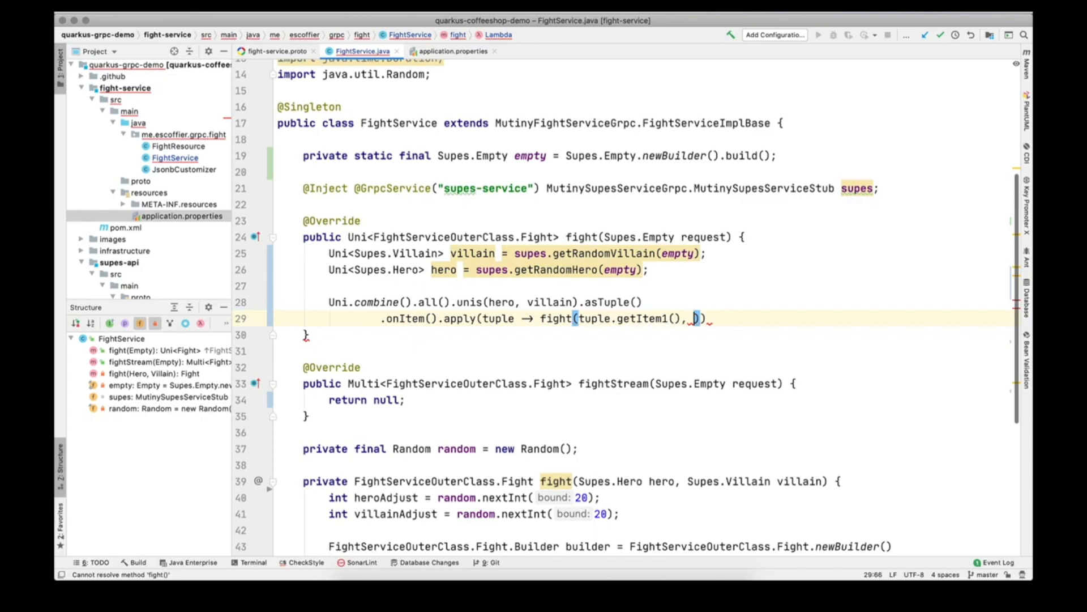
{"action": "type", "text": "tuple.getItem2("}
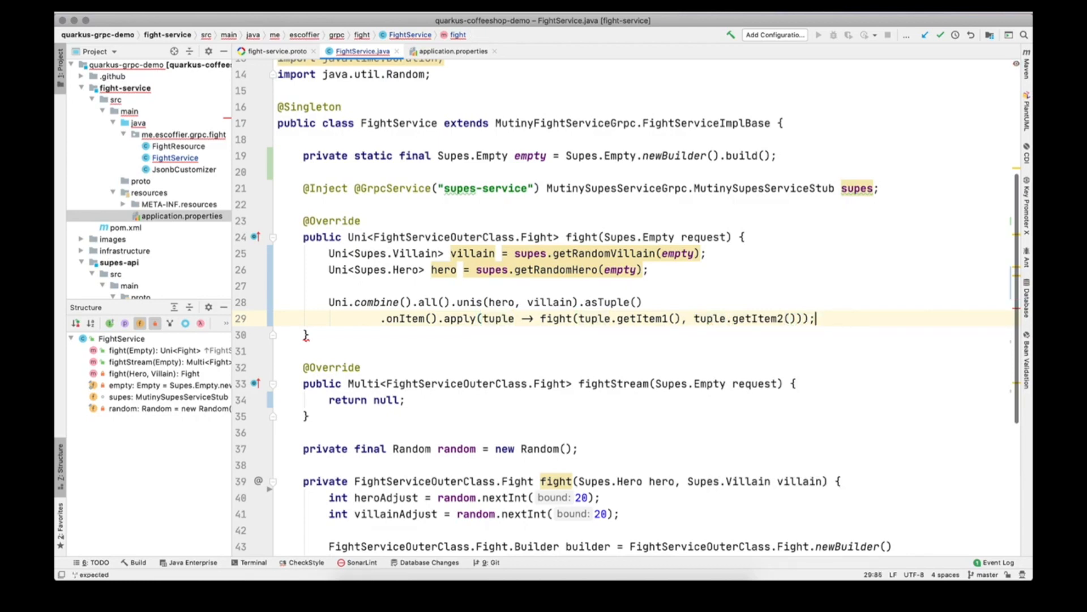
{"action": "type", "text": "return"}
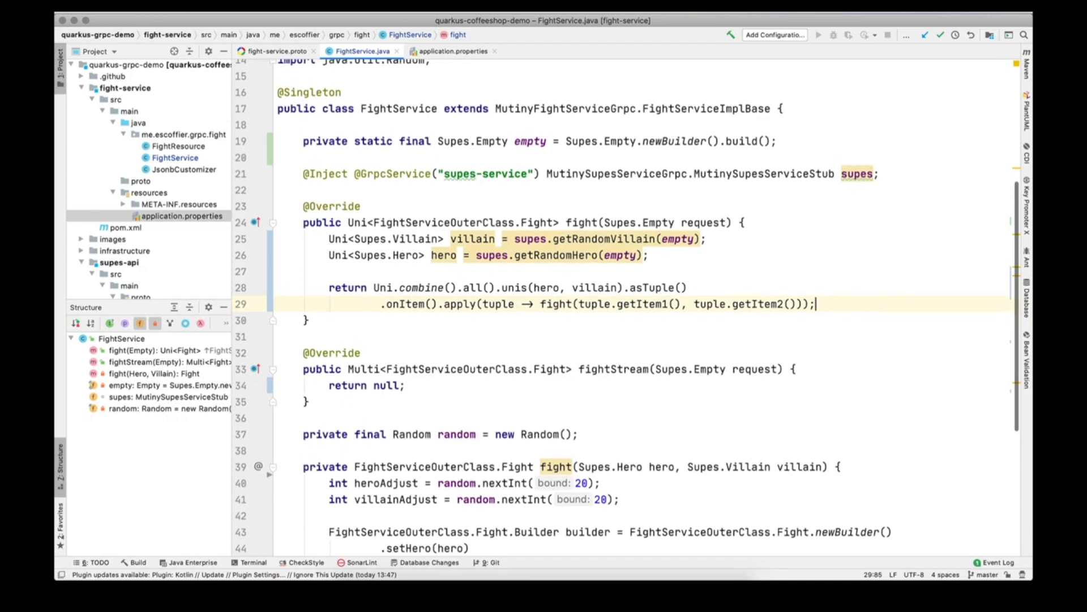
{"action": "scroll", "scroll_direction": "down", "scroll_amount": 3}
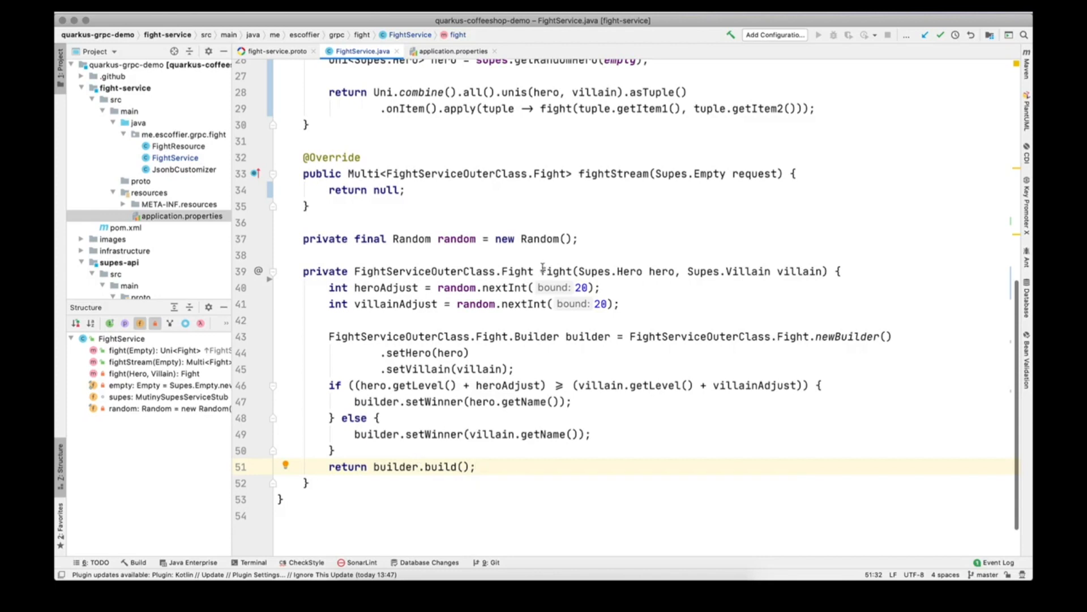
{"action": "double_click", "coordinate": [516, 270]}
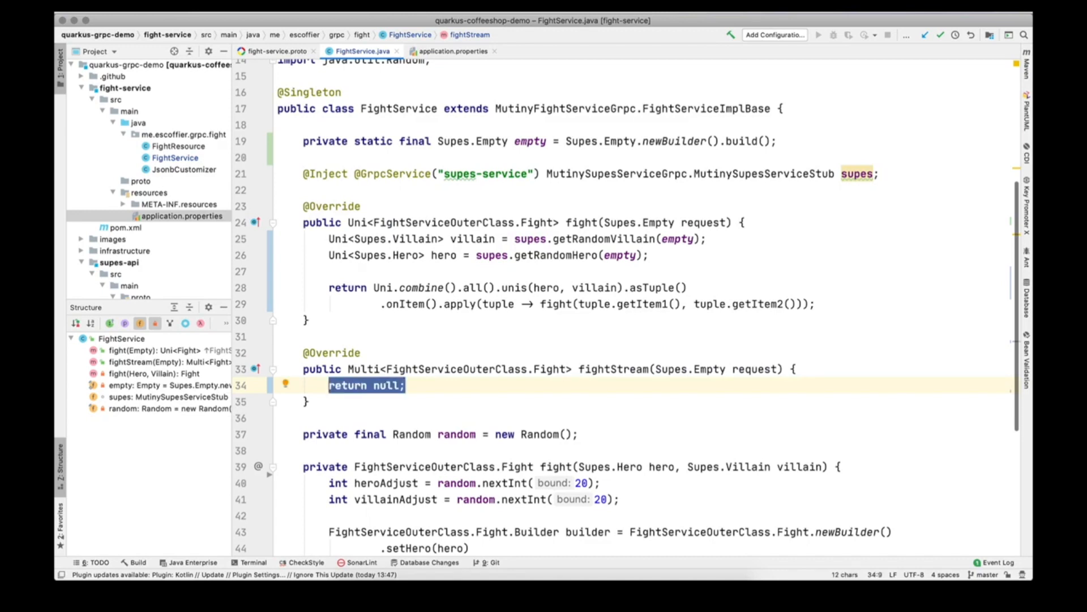
Return Multi.createFrom().ticks().every(1s).onItem().produceUni(x -> fight(empty)).concatenate() from fightStream
{"action": "type", "text": "Multi."}
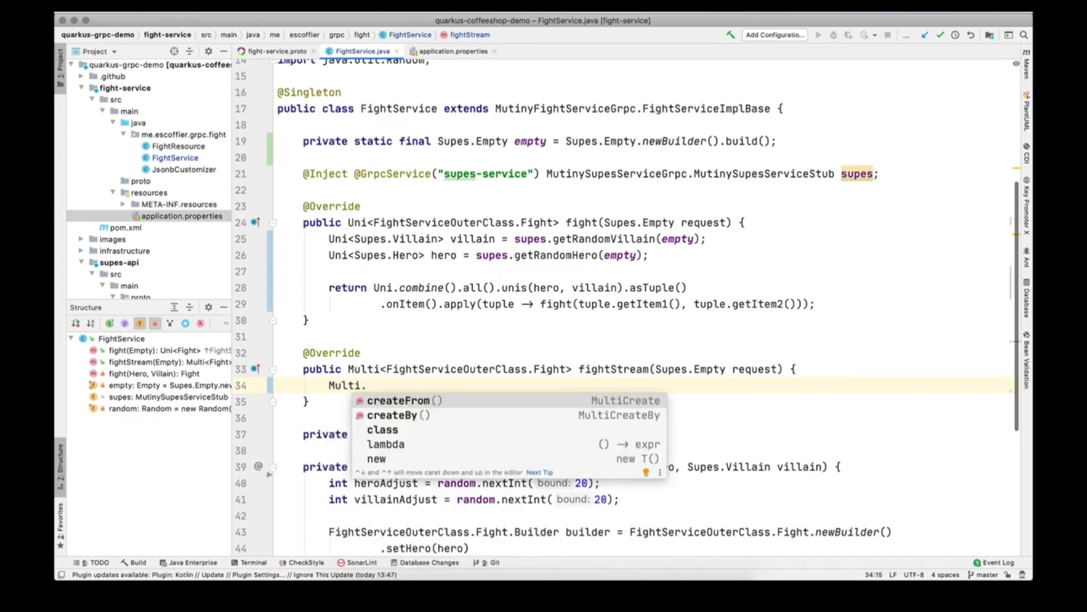
{"action": "left_click", "coordinate": [401, 400]}
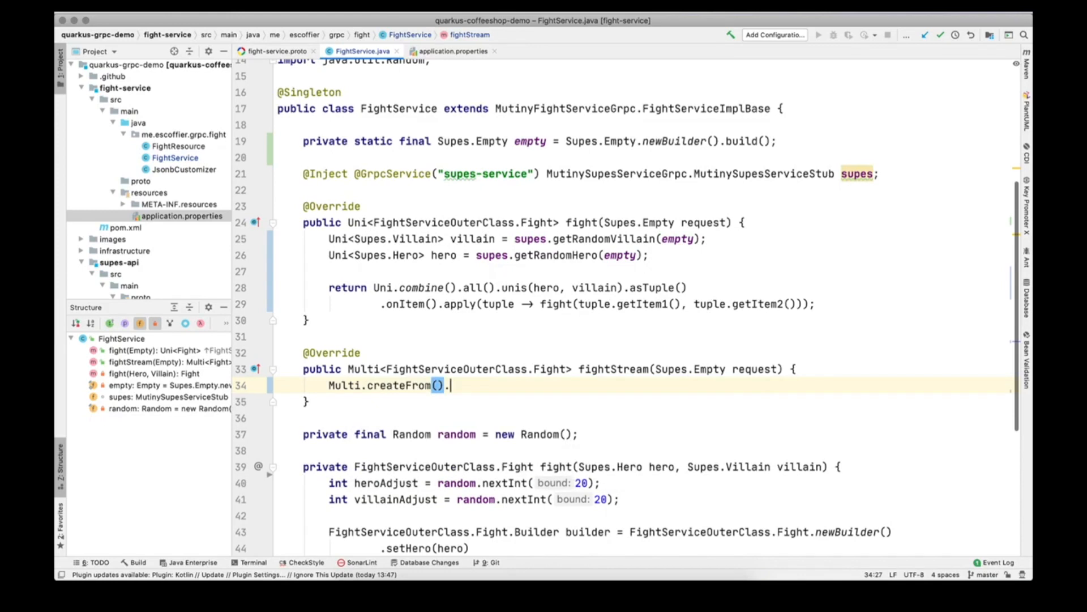
{"action": "type", "text": "ticks().every(Duration.ofSeconds(1"}
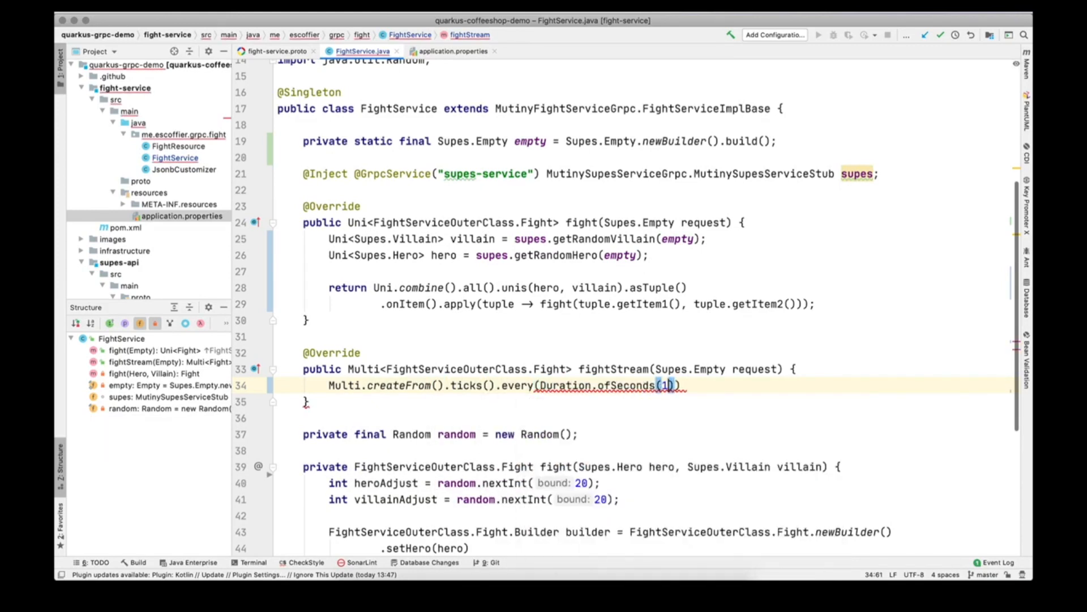
{"action": "type", "text": ".onItem().produceUni("}
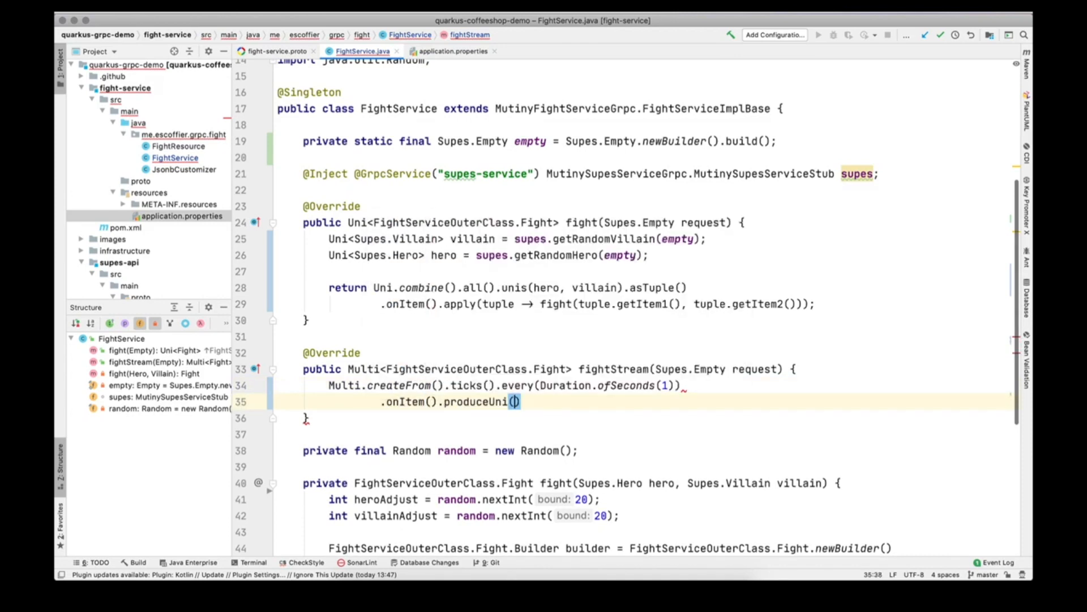
{"action": "type", "text": "x ->"}
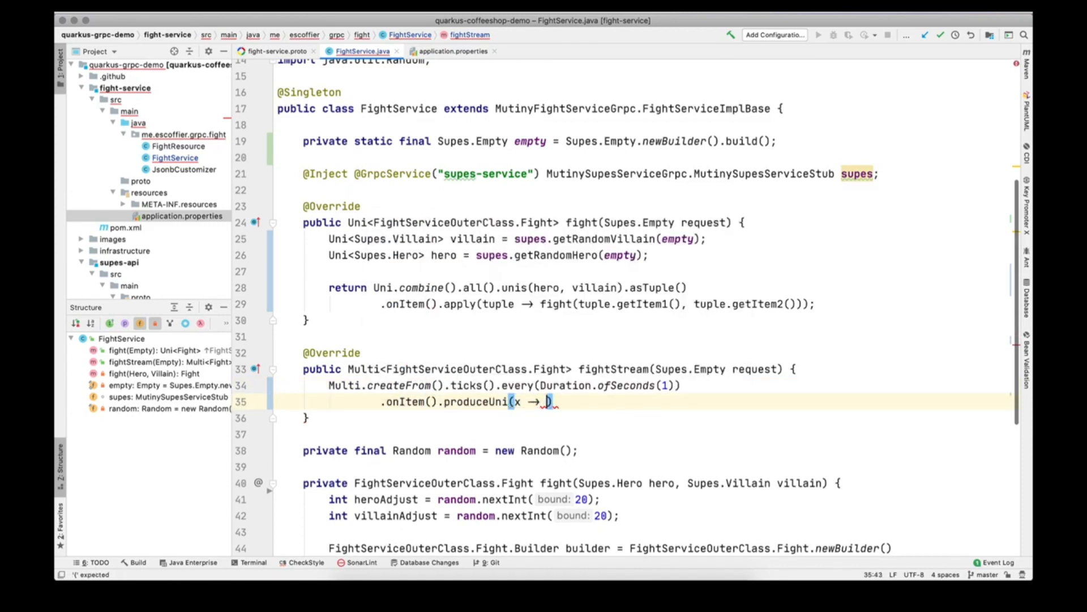
{"action": "type", "text": "fight(empty"}
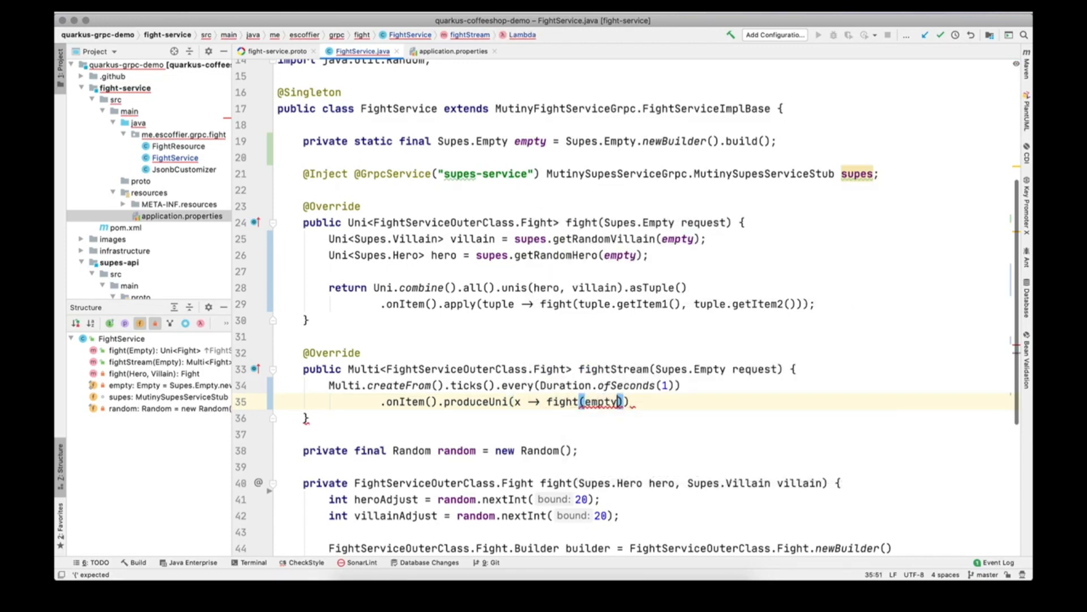
{"action": "type", "text": ".concatenate();"}
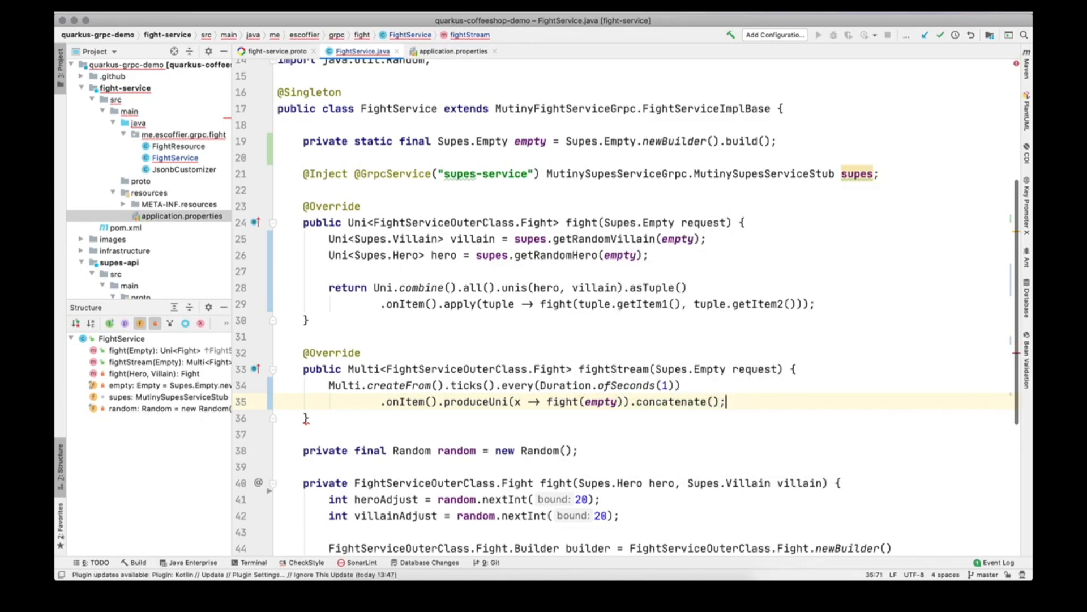
{"action": "type", "text": "re"}
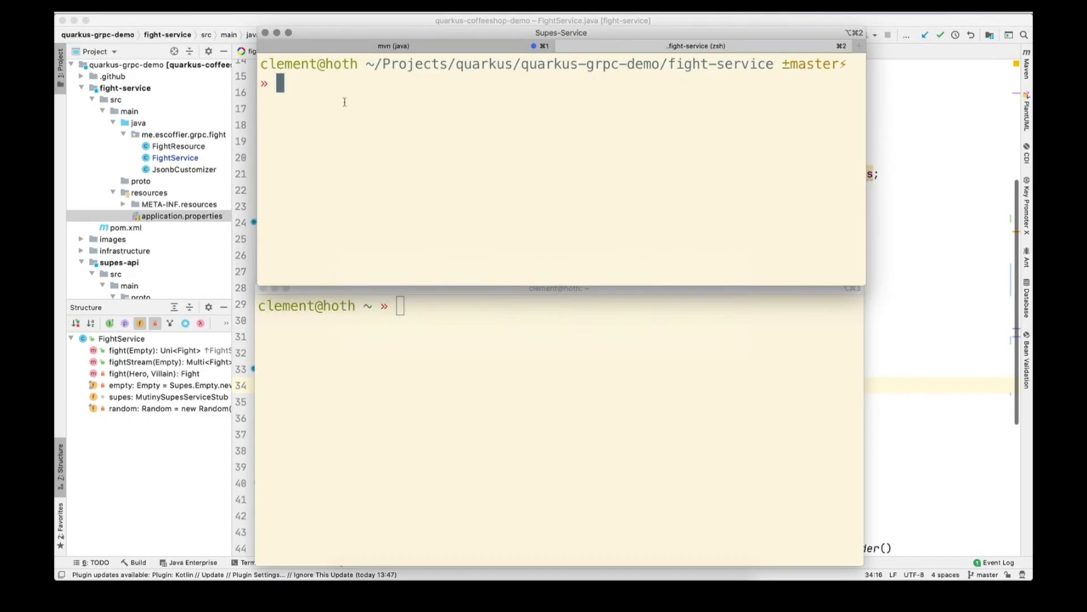
Start fight-service with mvn compile quarkus:dev and begin a grpcurl command in the second terminal
{"action": "type", "text": "mvn compile quarkus:dev"}
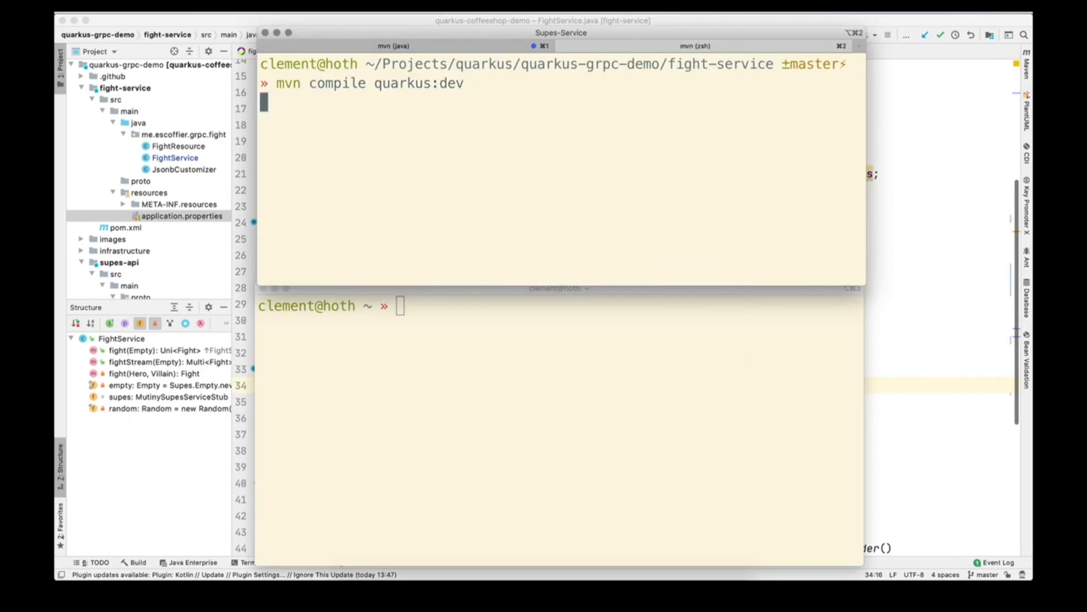
{"action": "key", "text": "Return"}
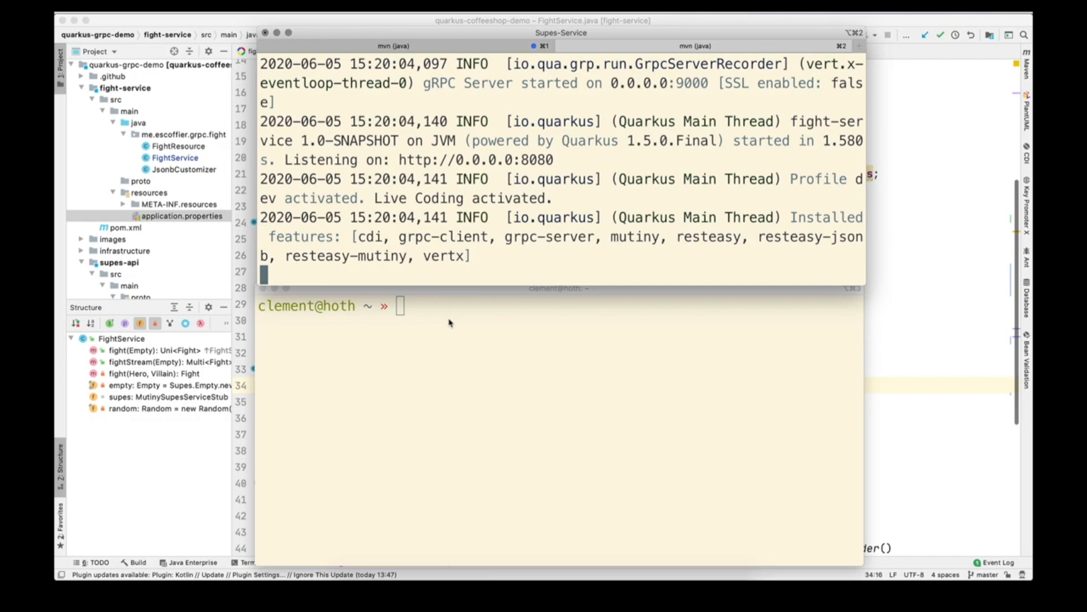
{"action": "type", "text": "grt"}
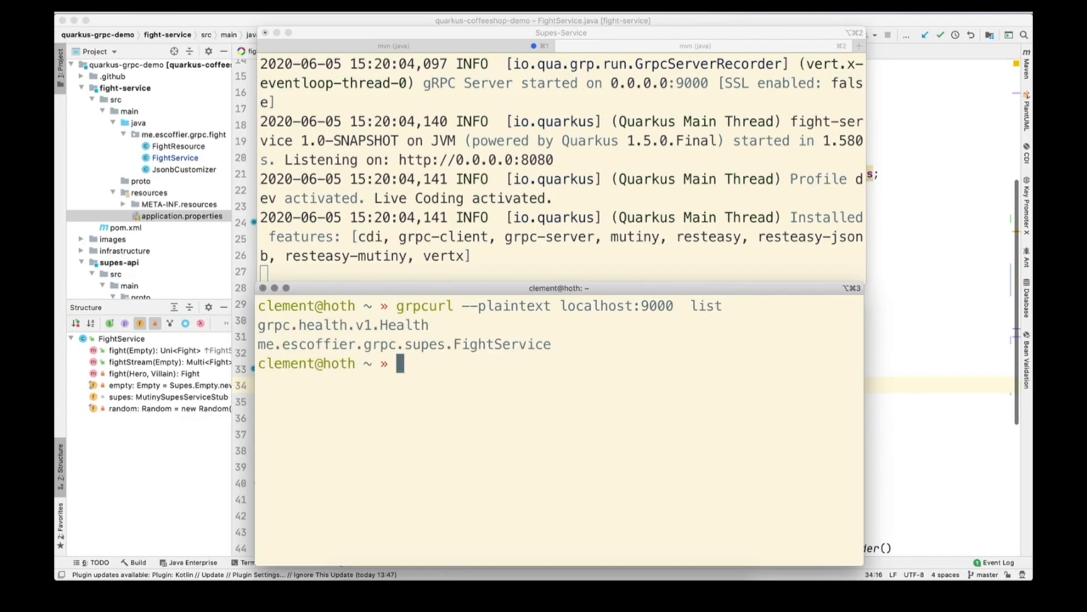
List FightService's methods with grpcurl and call FightService.fight once
{"action": "type", "text": "grpcurl --plaintext localhost:9000  list me.escoffier.grpc.supes.FightService"}
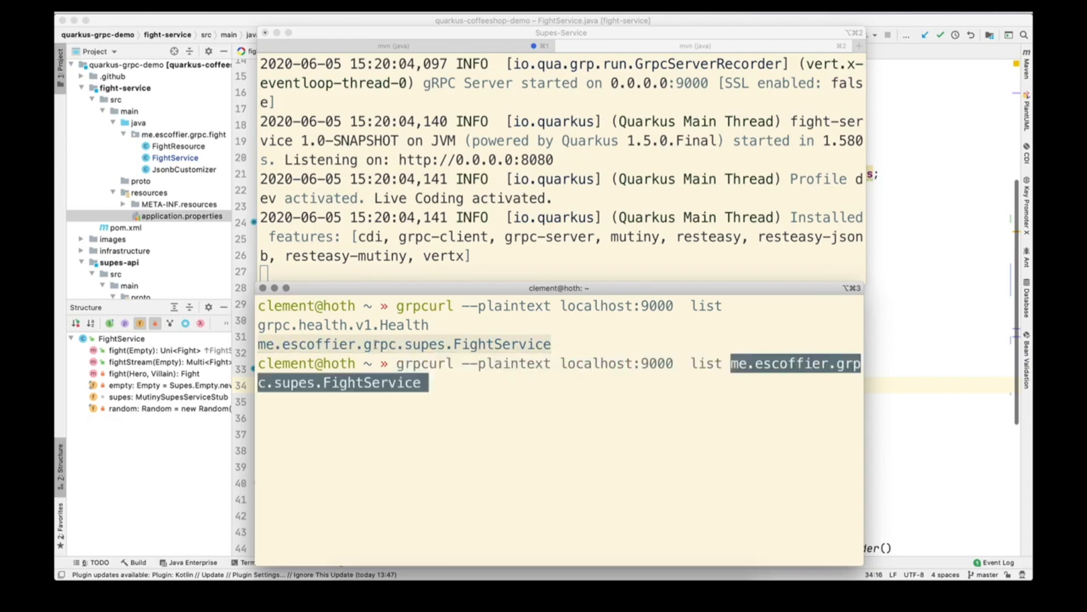
{"action": "key", "text": "Return"}
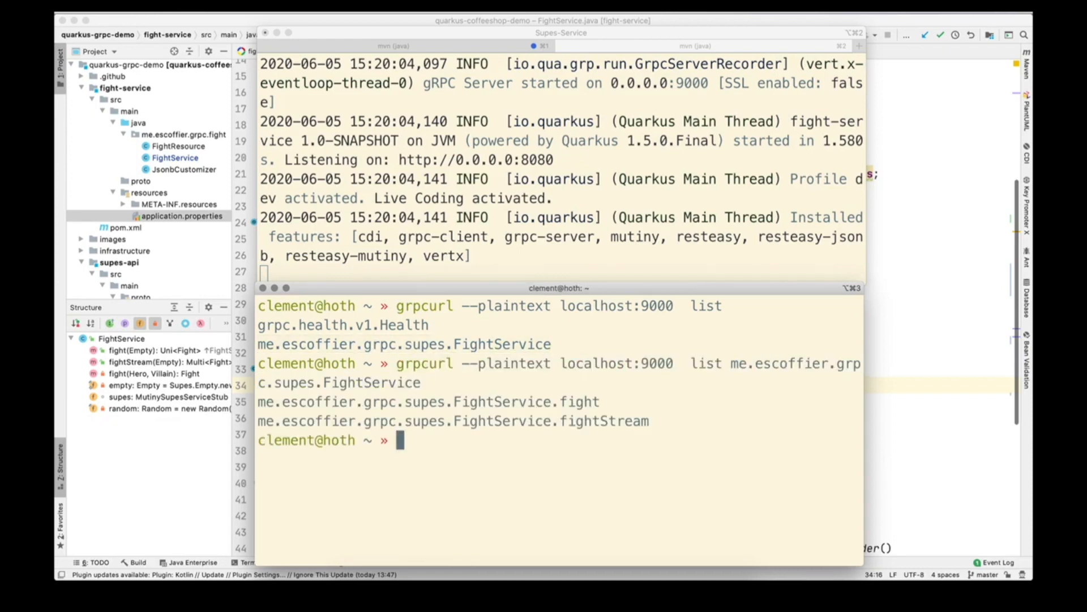
{"action": "type", "text": "grpcurl --plaintext localhost:9000  list me.escoffier.grpc.supes.FightService"}
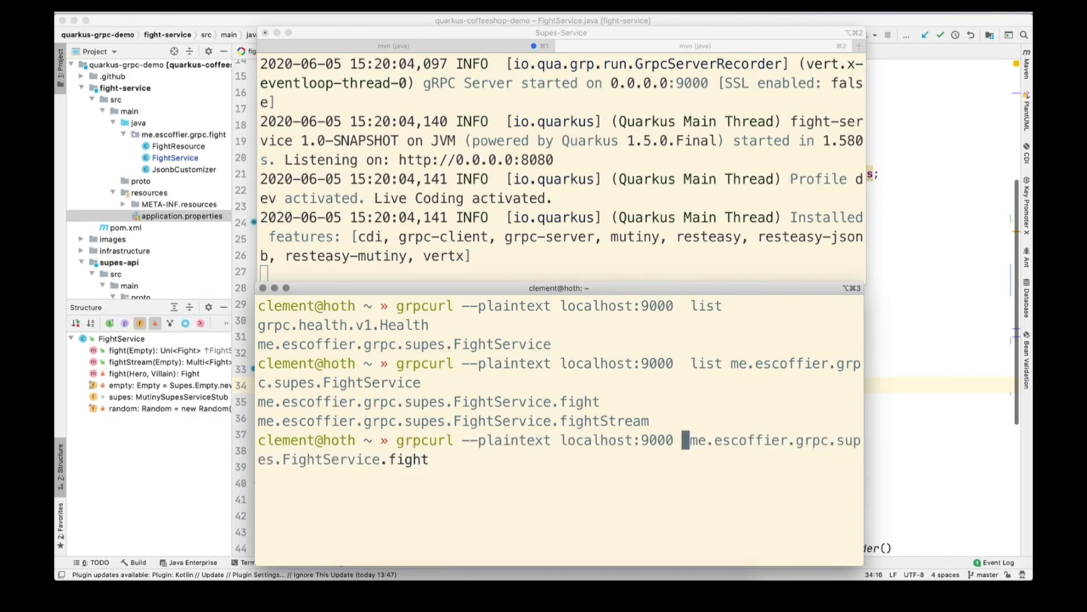
{"action": "type", "text": "."}
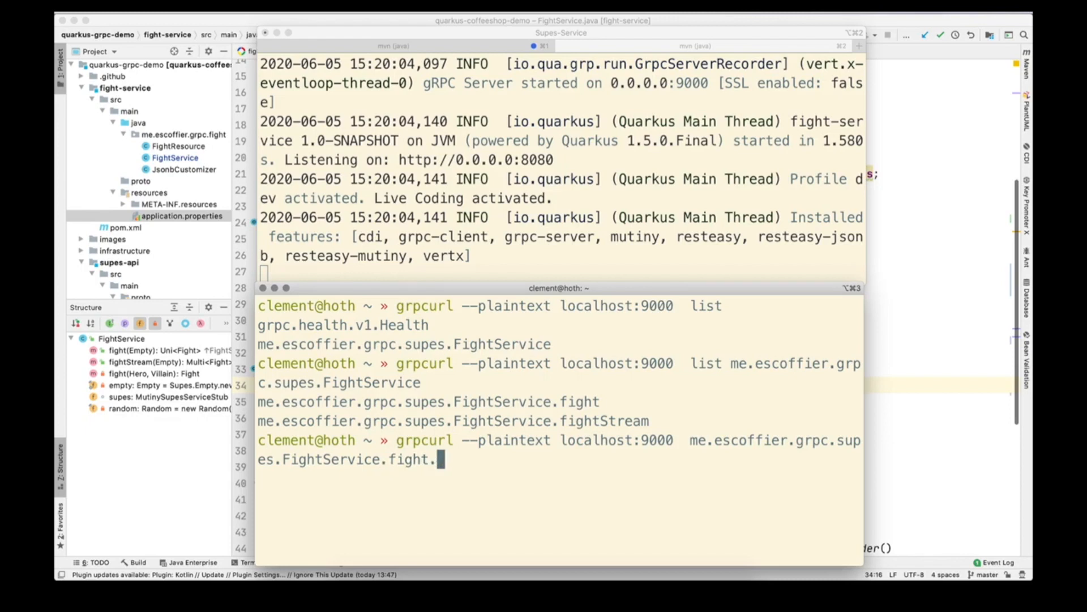
{"action": "key", "text": "Backspace"}
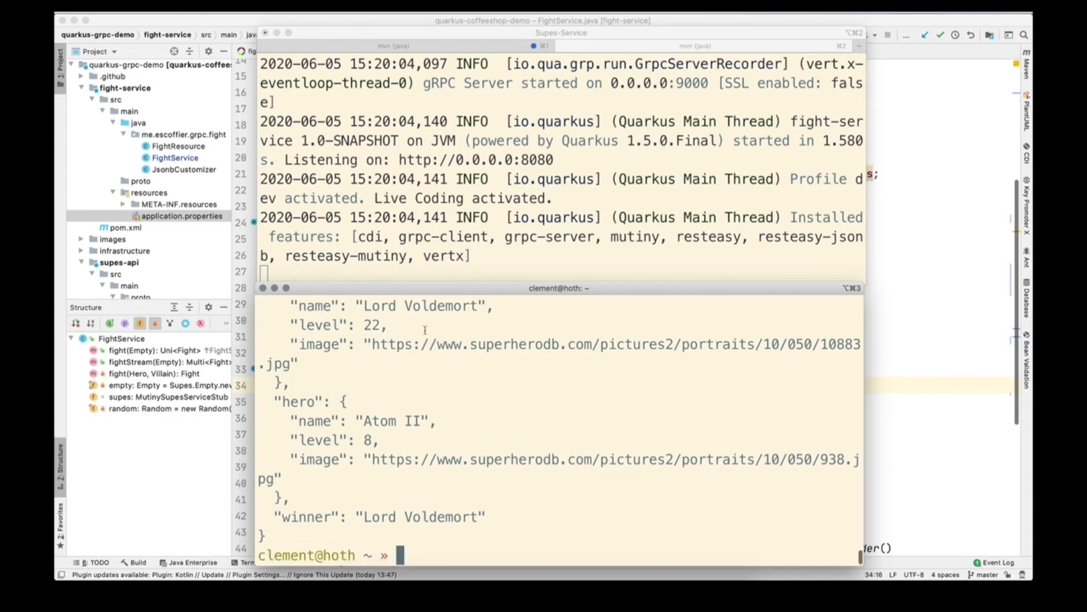
{"action": "mouse_move", "coordinate": [389, 499]}
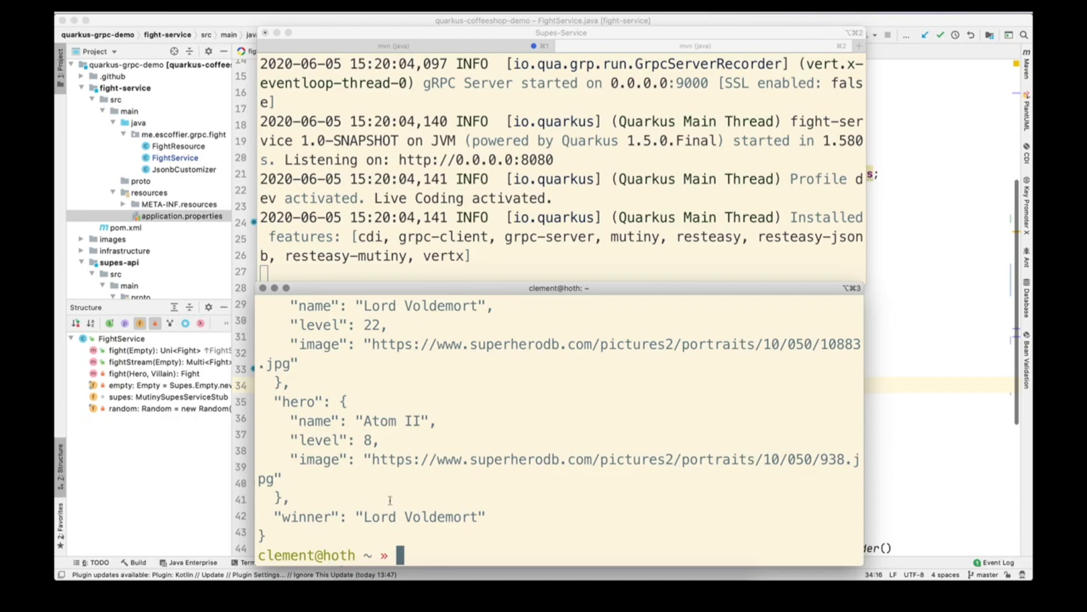
Call FightService.fight again, then prepare a grpcurl call to fightStream
{"action": "type", "text": "grpcurl --plaintext localhost:9000  me.escoffier.grpc.supes.FightService.fight"}
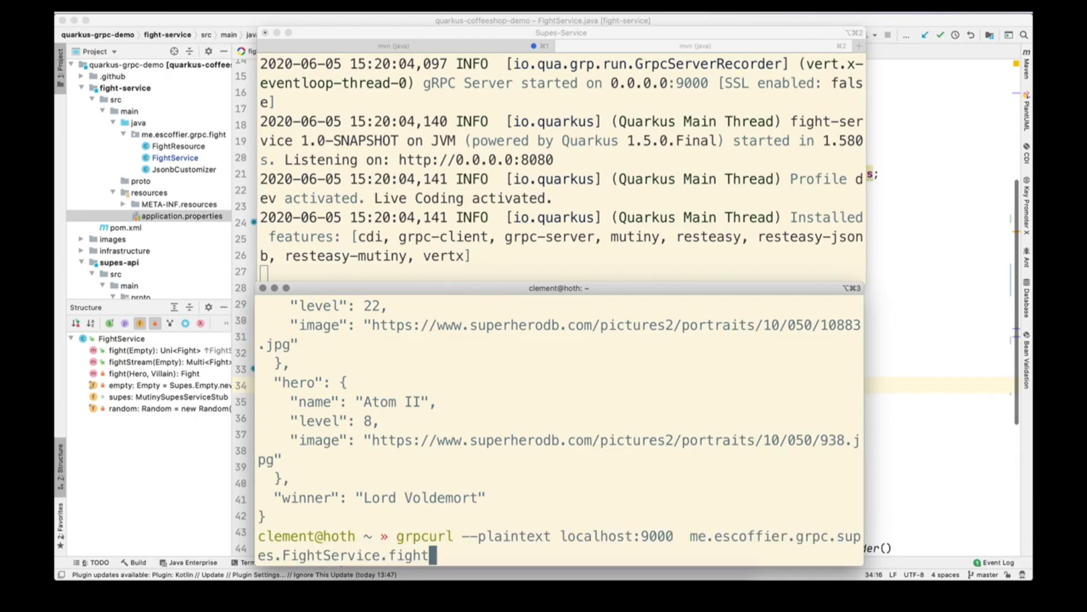
{"action": "key", "text": "enter"}
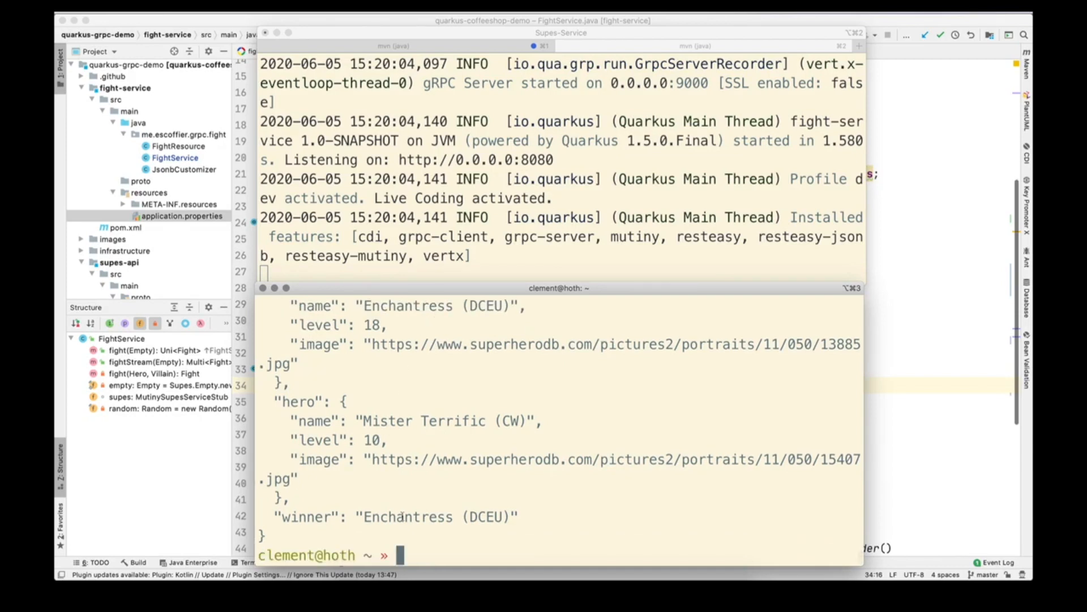
{"action": "type", "text": "grpcurl --plaintext localhost:9000 me.escoffier.grpc.supes.FightService.fightStream"}
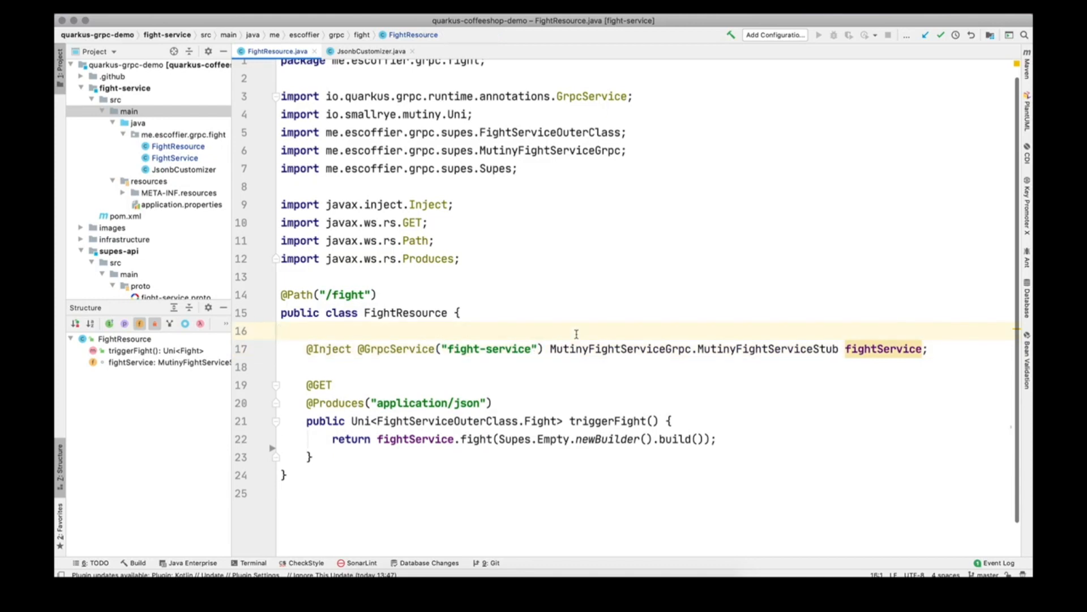
{"action": "mouse_move", "coordinate": [462, 438]}
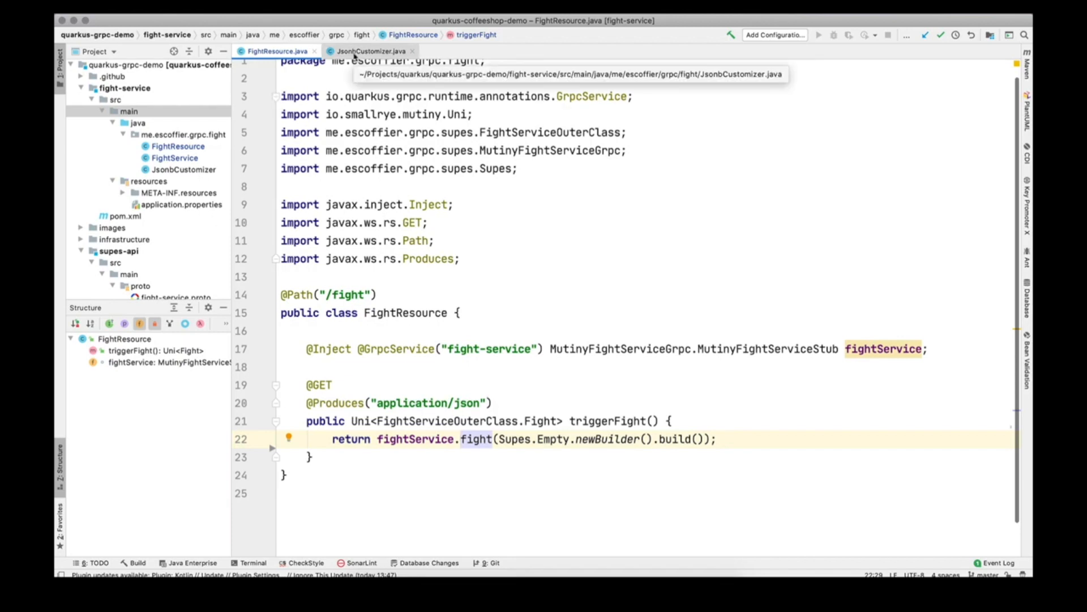
Show JsonbCustomizer.java with its ProtobufMessageJsonbSerializer
{"action": "left_click", "coordinate": [369, 51]}
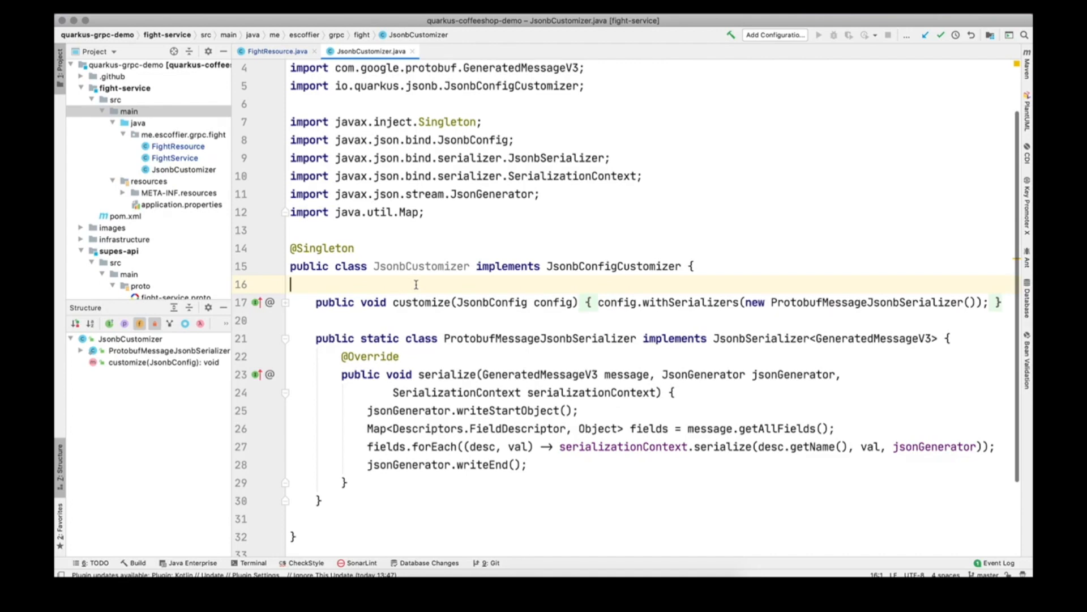
{"action": "mouse_move", "coordinate": [446, 548]}
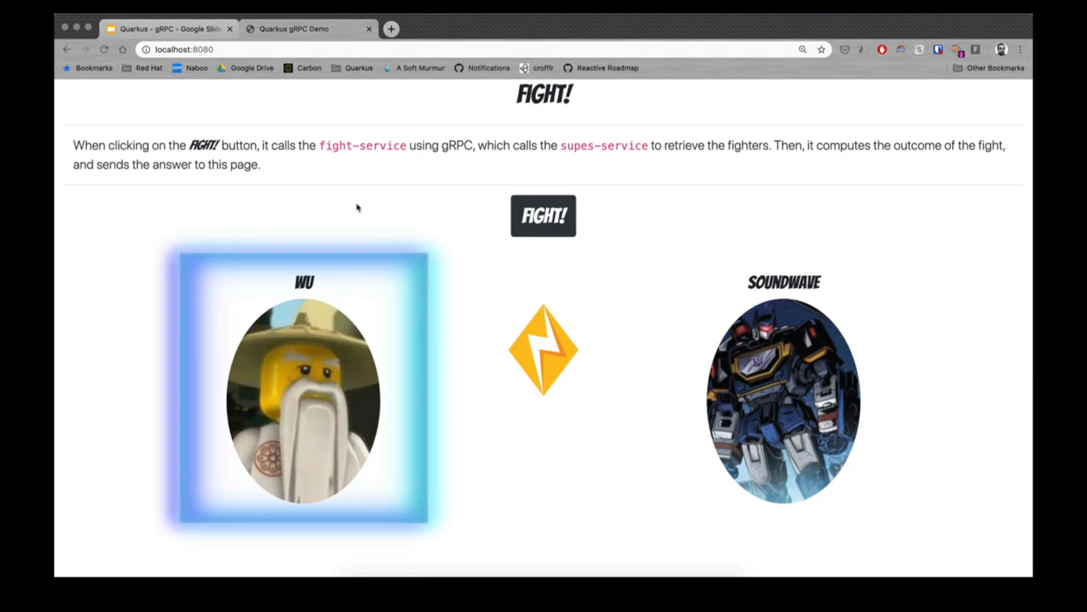
Run four new fights with the FIGHT! button on the localhost:8080 demo page
{"action": "left_click", "coordinate": [543, 215]}
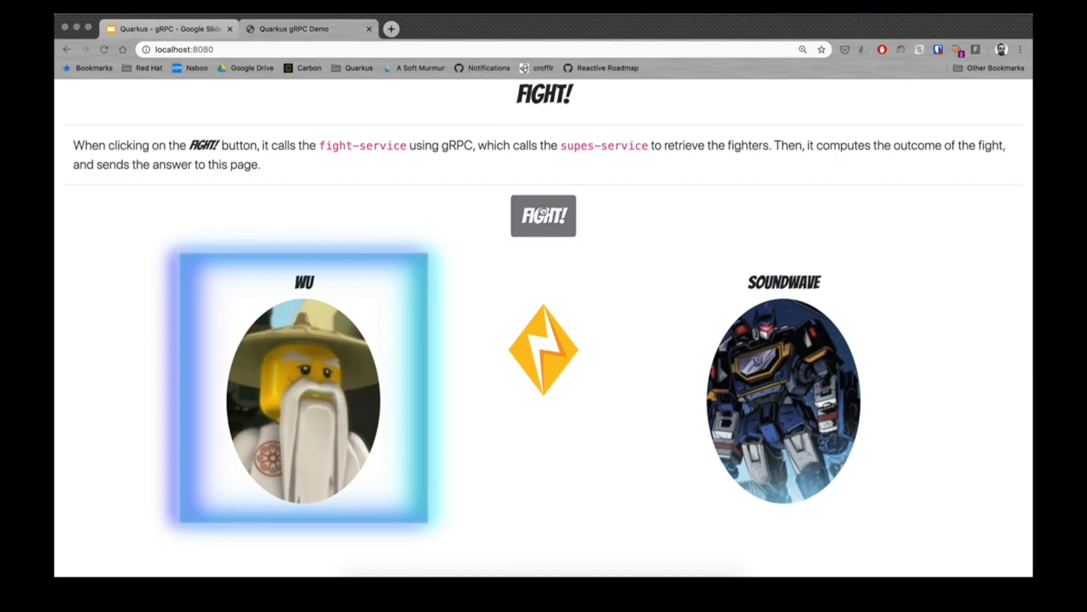
{"action": "left_click", "coordinate": [543, 215]}
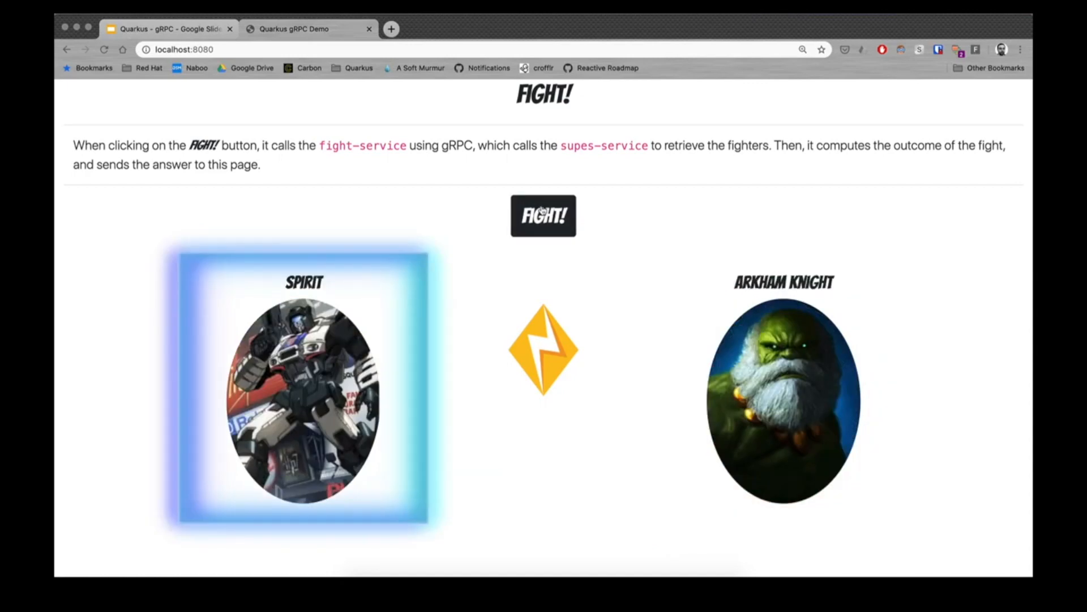
{"action": "left_click", "coordinate": [542, 215]}
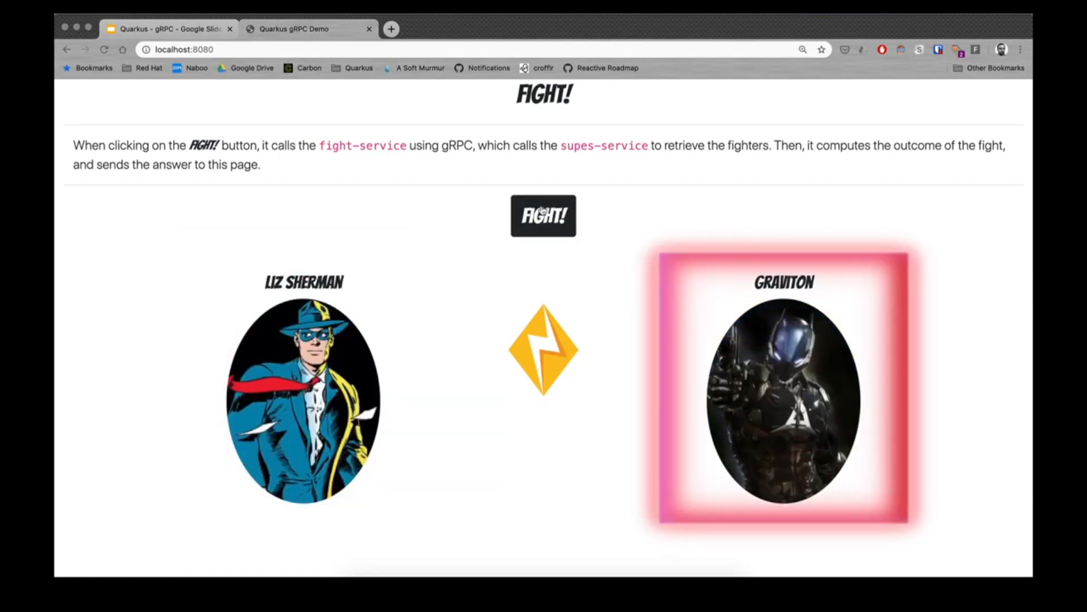
{"action": "left_click", "coordinate": [543, 215]}
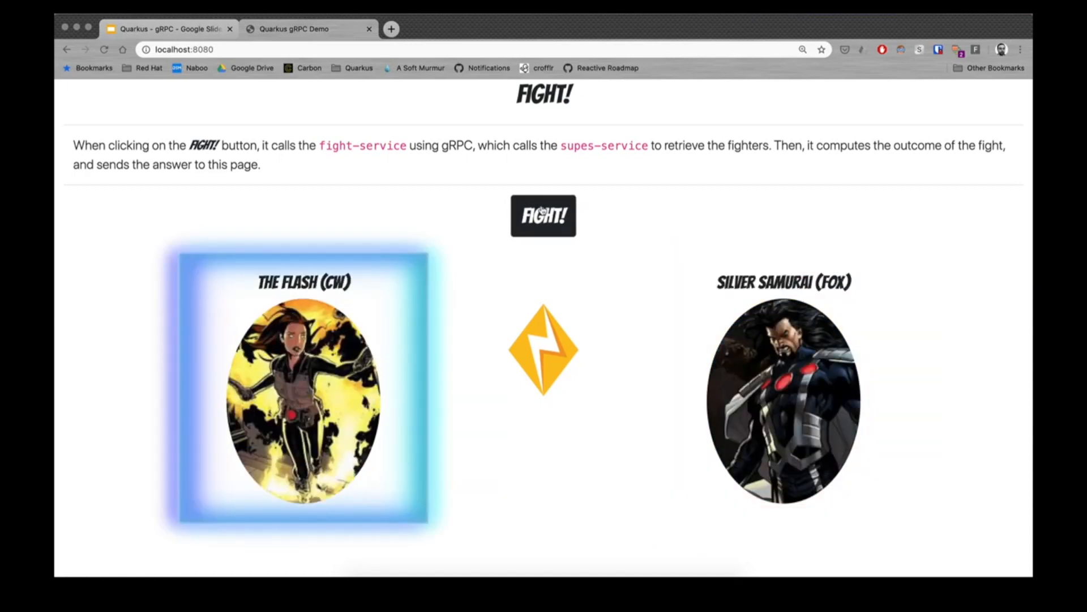